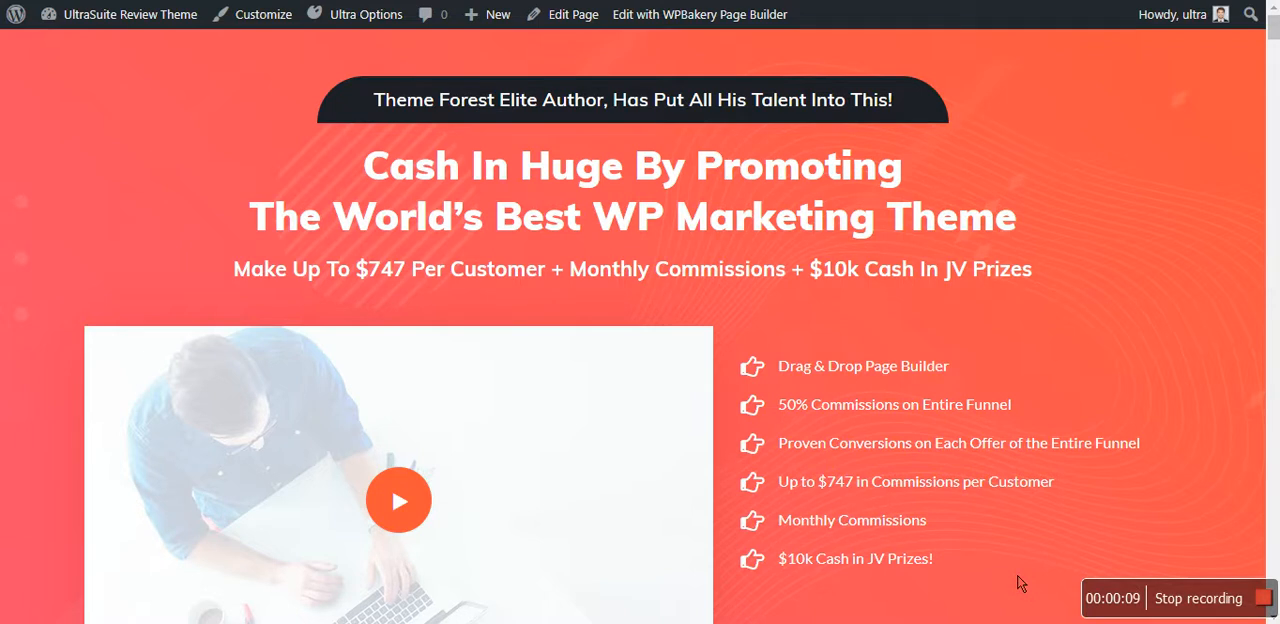
{"action": "mouse_move", "coordinate": [946, 422]}
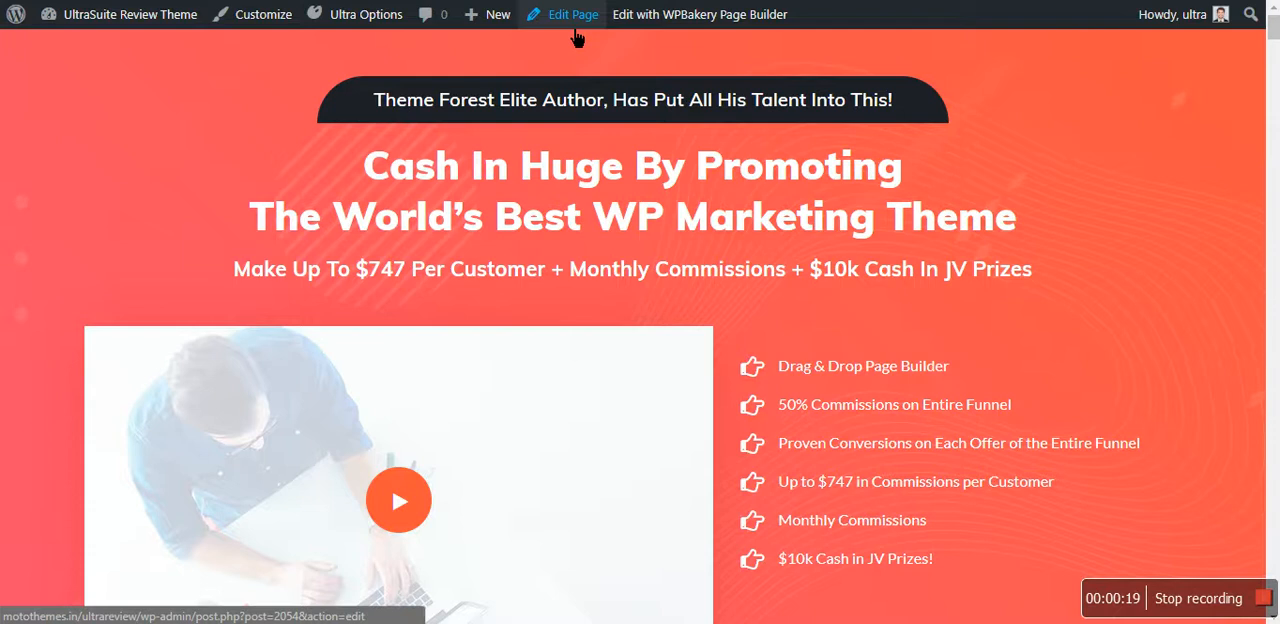
Step: Open the Redmaya JV page in the back-end editor and scroll to 'Cash In Huge By Promoting'
{"action": "left_click", "coordinate": [573, 14]}
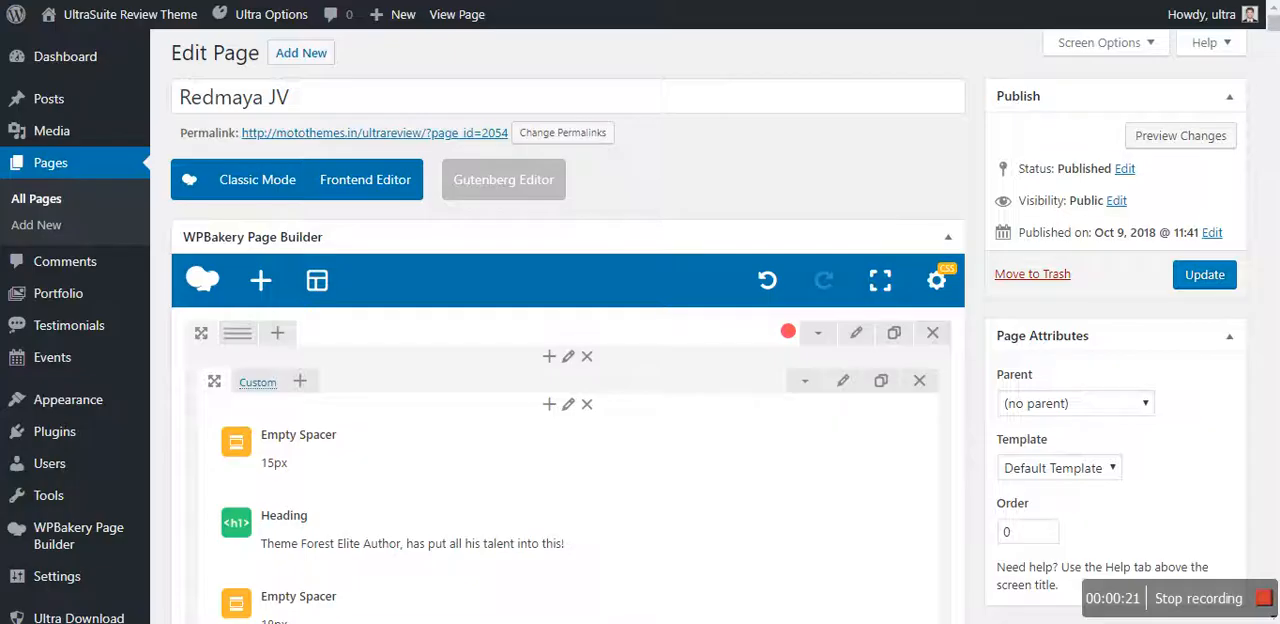
{"action": "mouse_move", "coordinate": [678, 293]}
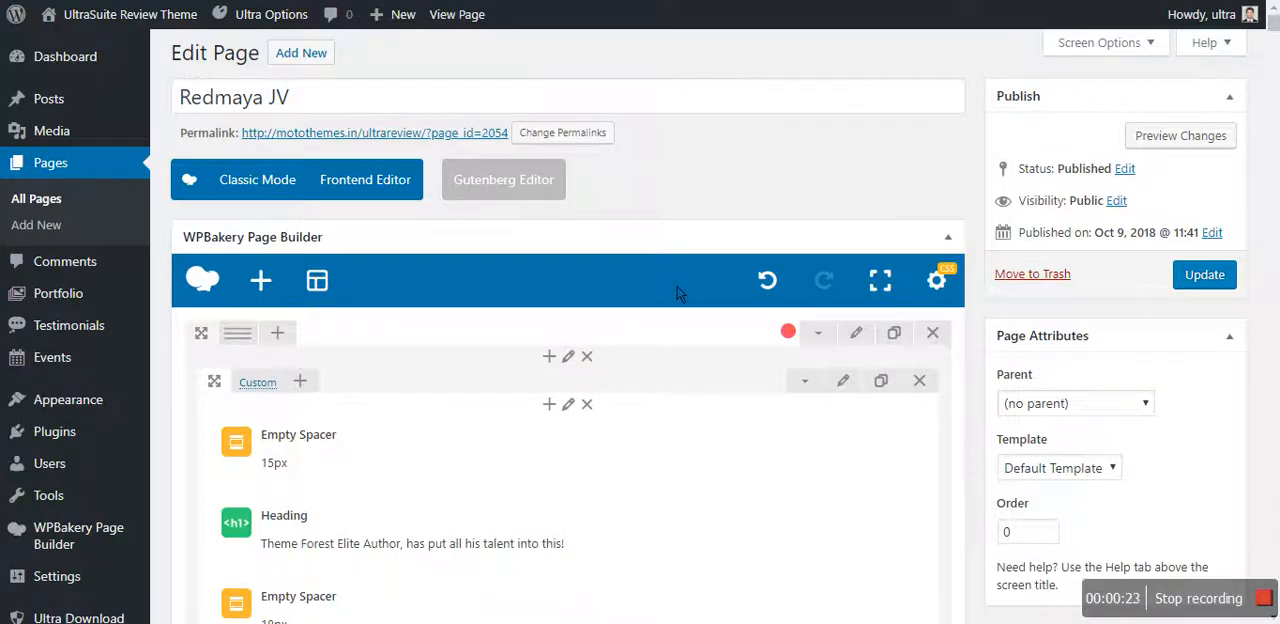
{"action": "scroll", "scroll_direction": "down", "scroll_amount": 3}
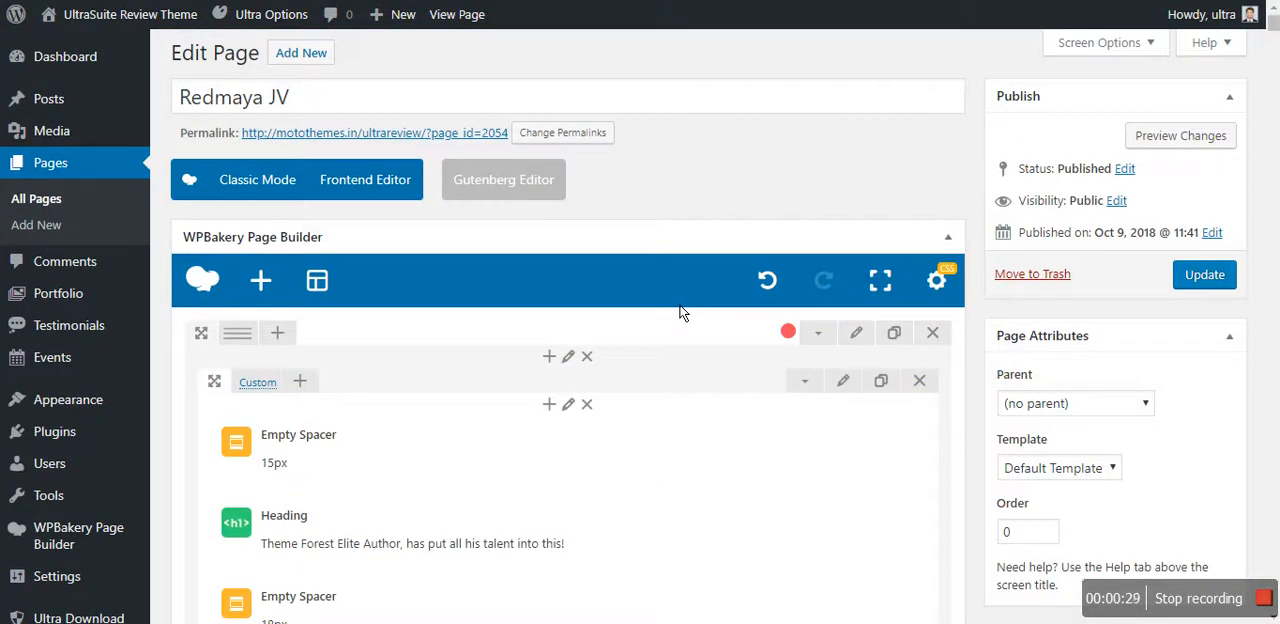
{"action": "scroll", "scroll_direction": "down", "scroll_amount": 3}
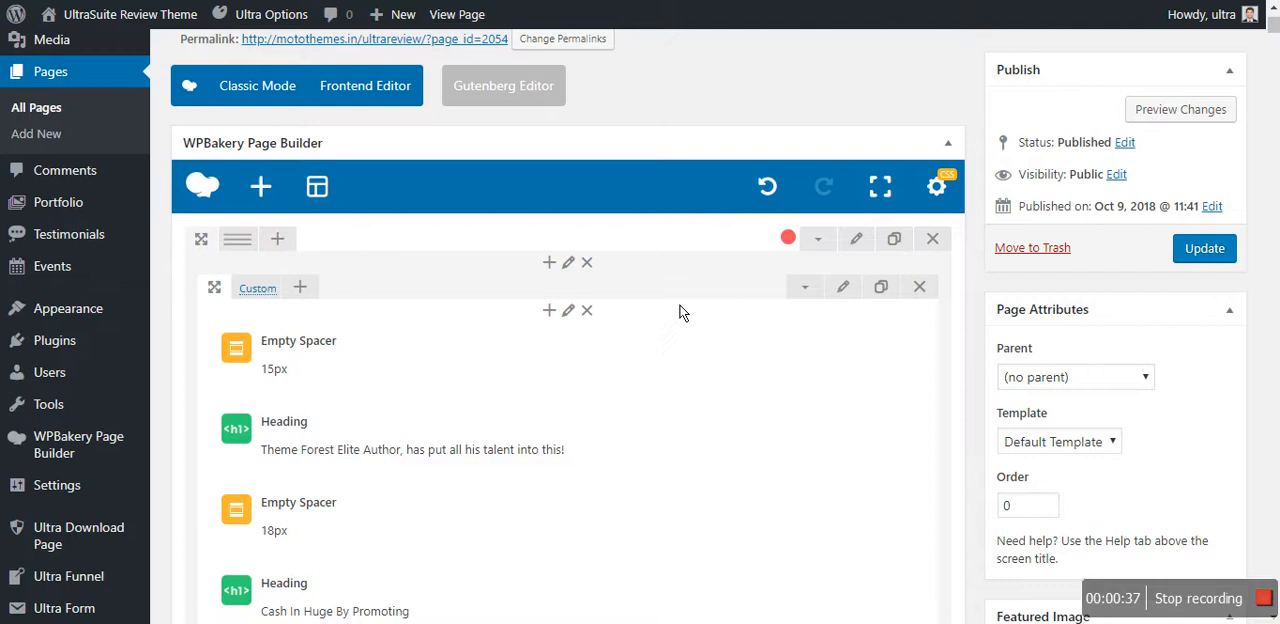
{"action": "mouse_move", "coordinate": [260, 187]}
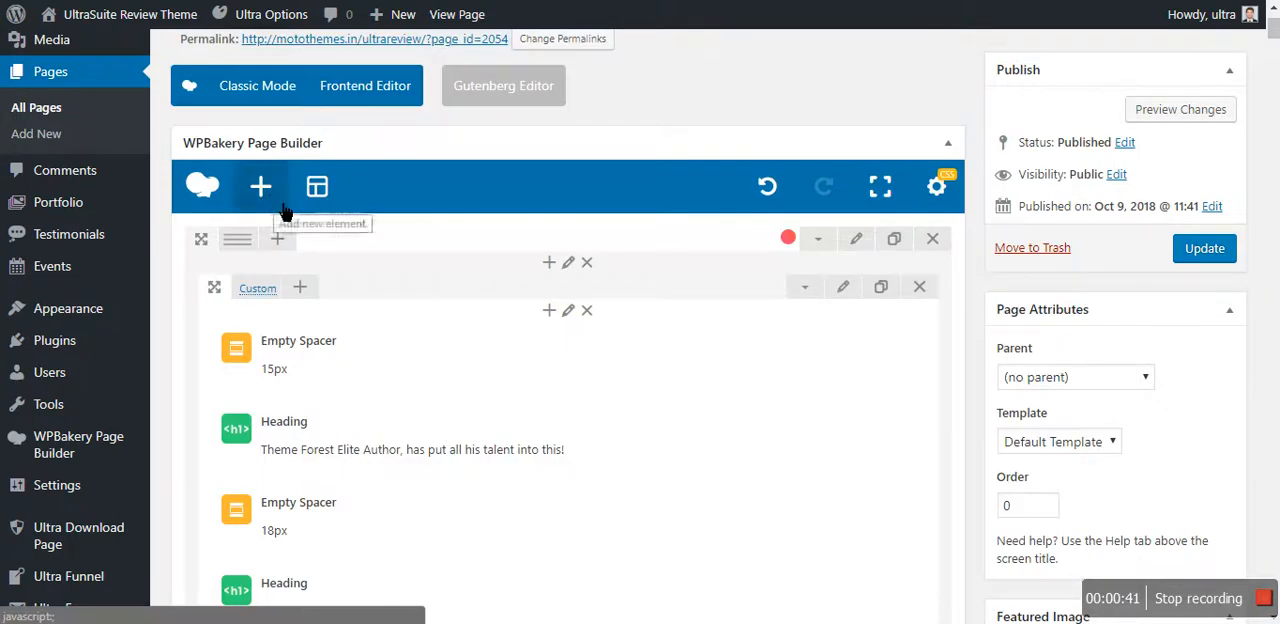
Step: Add an Ultrasuite Heading element from the Add Element list
{"action": "left_click", "coordinate": [260, 186]}
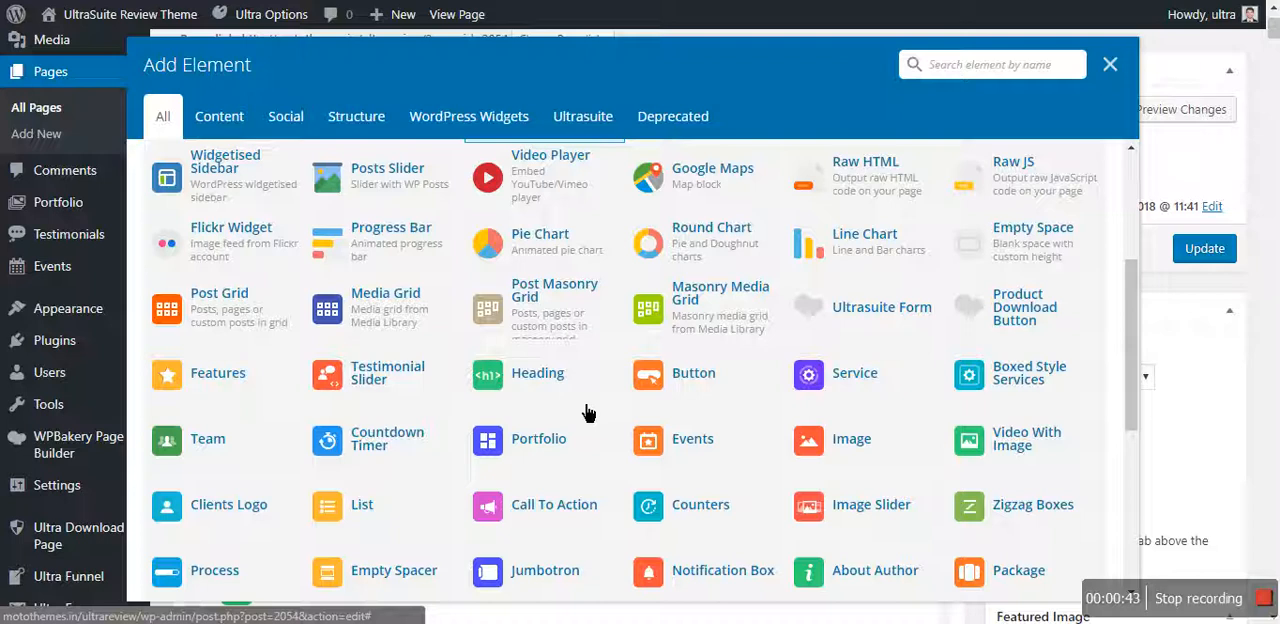
{"action": "scroll", "scroll_direction": "down", "scroll_amount": 3}
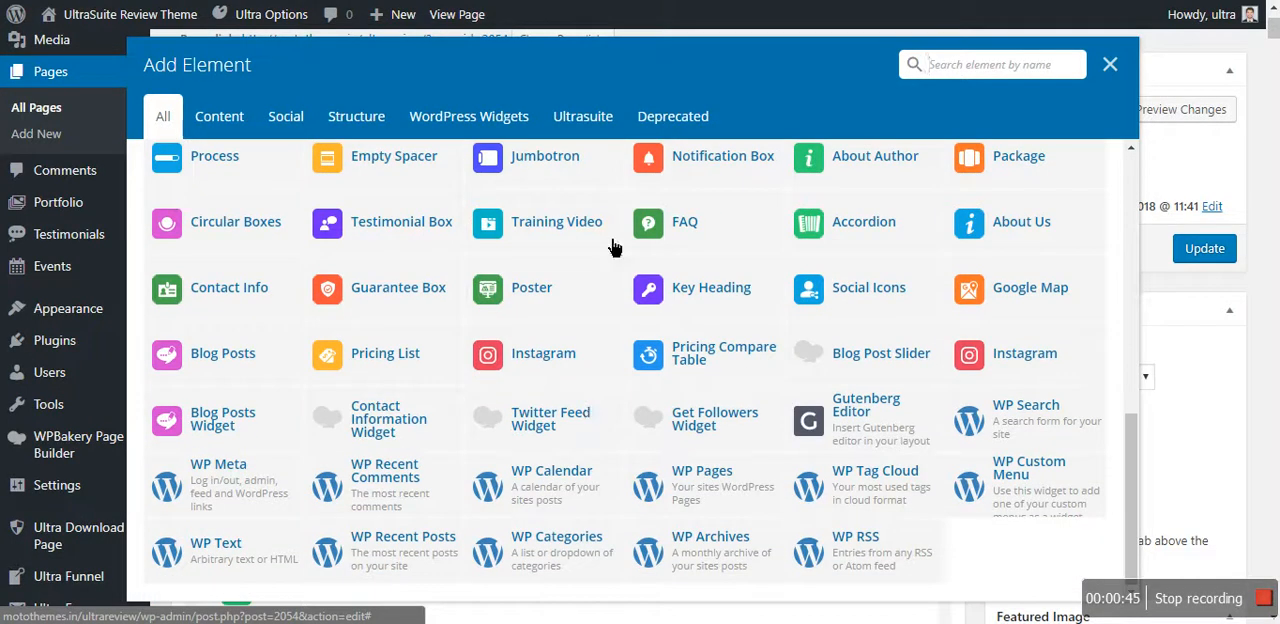
{"action": "left_click", "coordinate": [583, 116]}
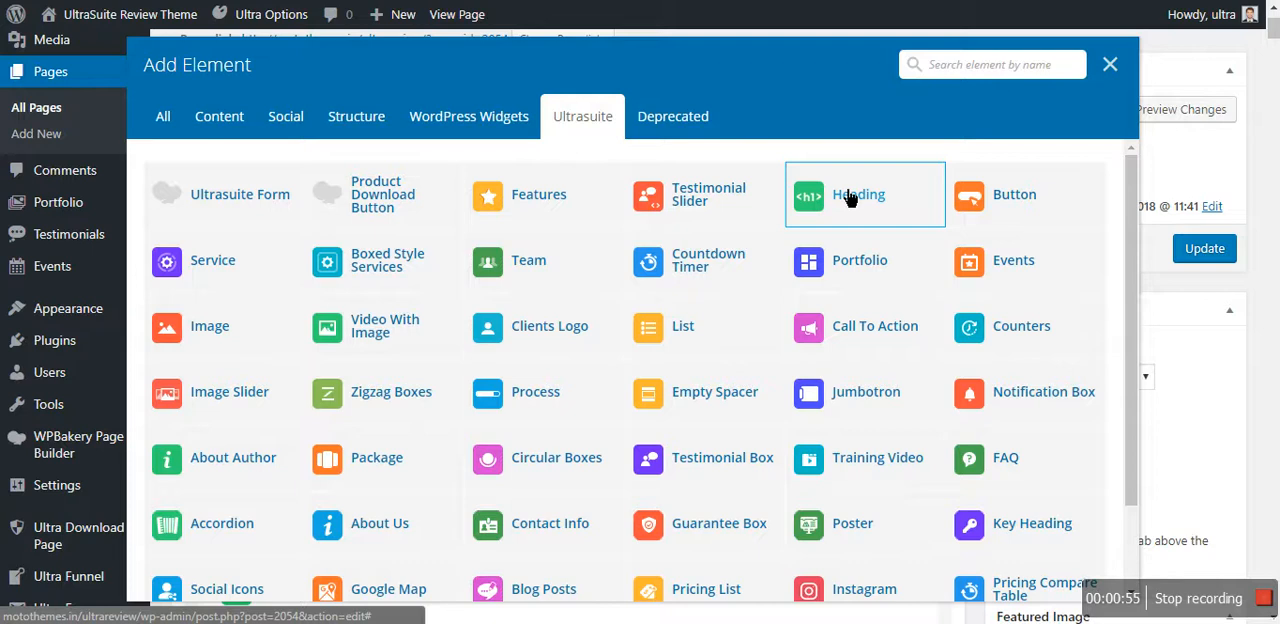
{"action": "mouse_move", "coordinate": [864, 222]}
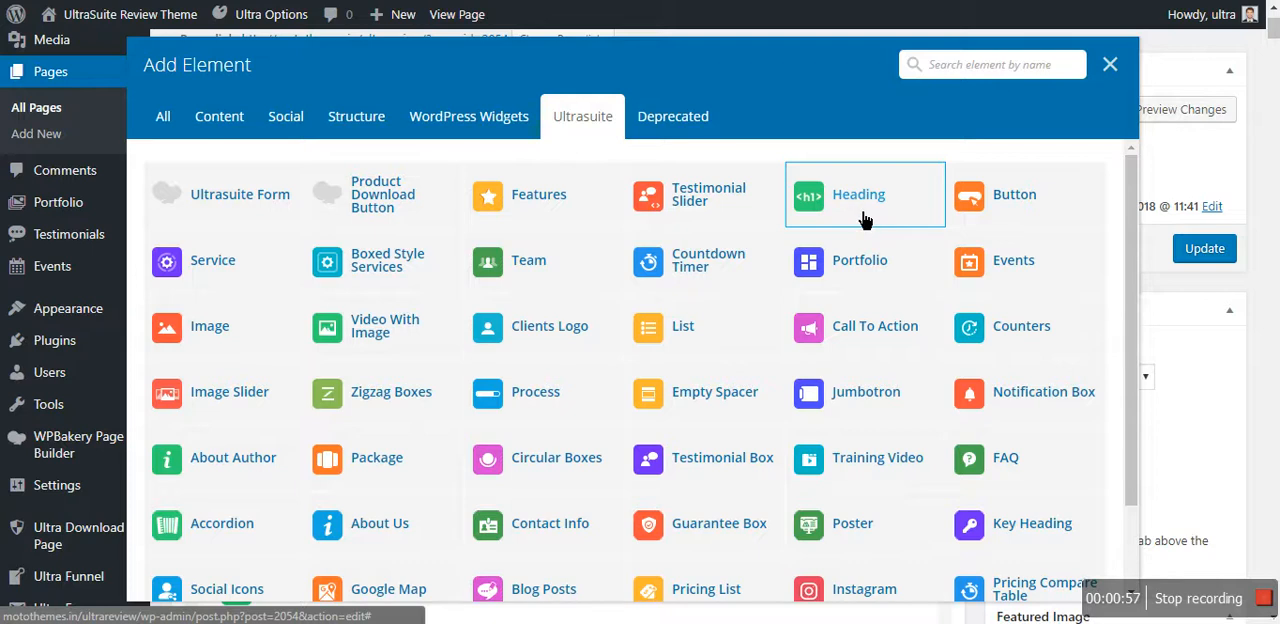
{"action": "left_click", "coordinate": [864, 194]}
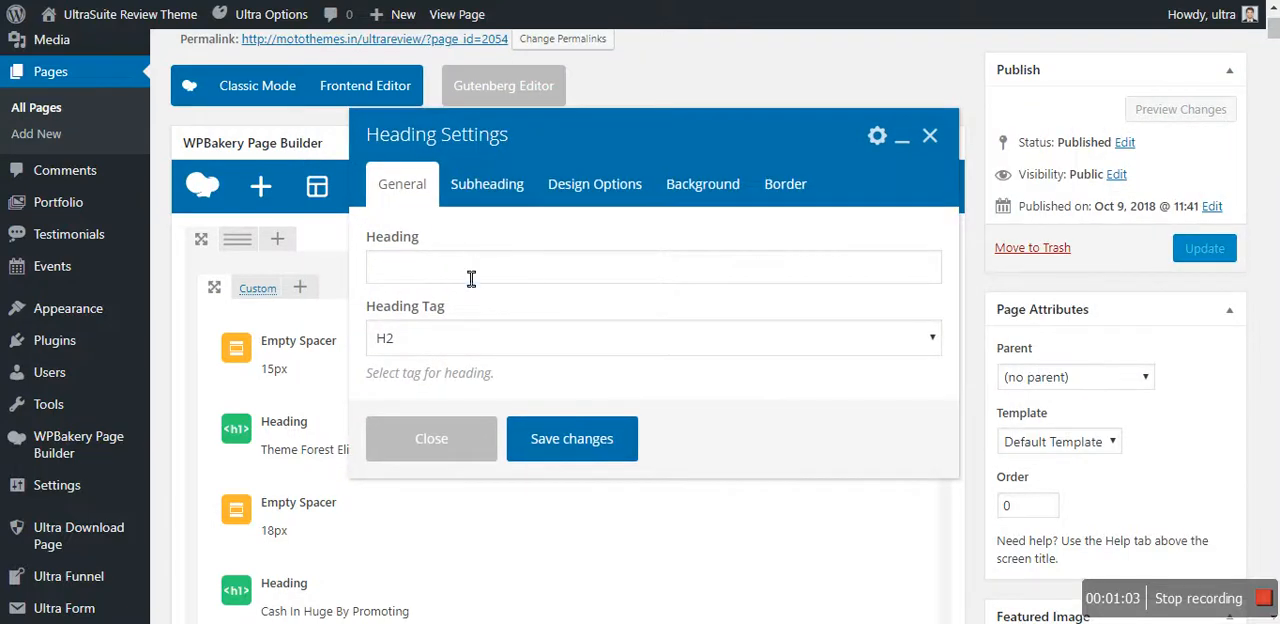
Step: Set the heading text to 'Hello All' with an H1 tag, review its tabs, and save
{"action": "left_click", "coordinate": [653, 267]}
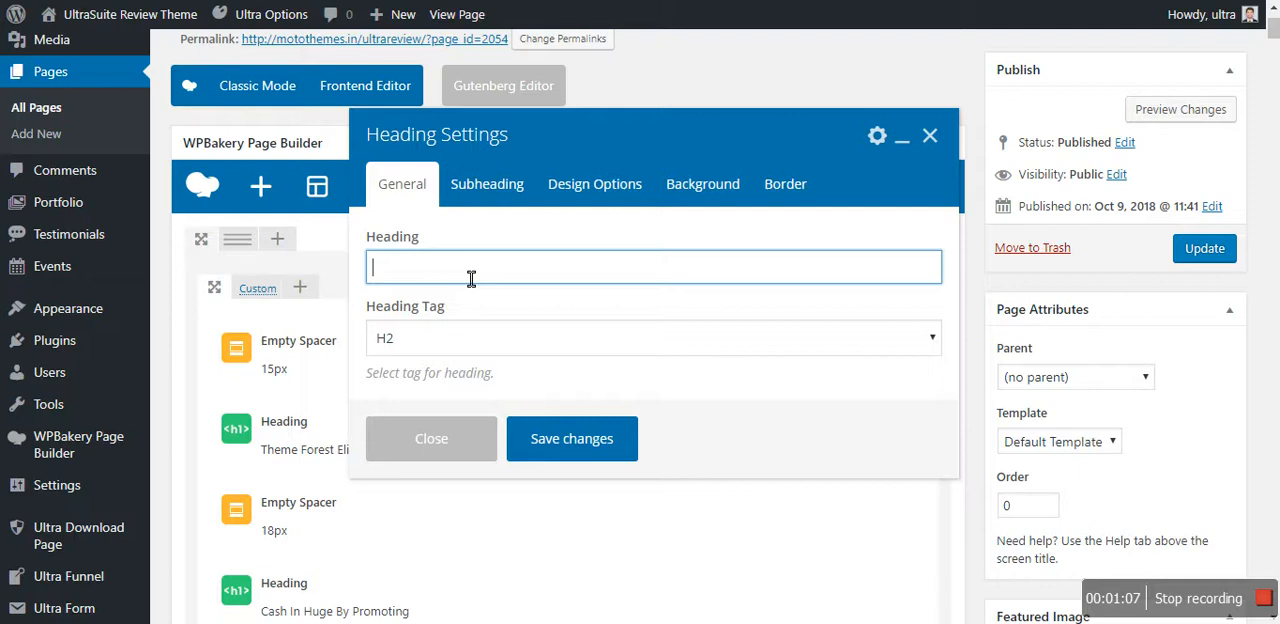
{"action": "type", "text": "Hello"}
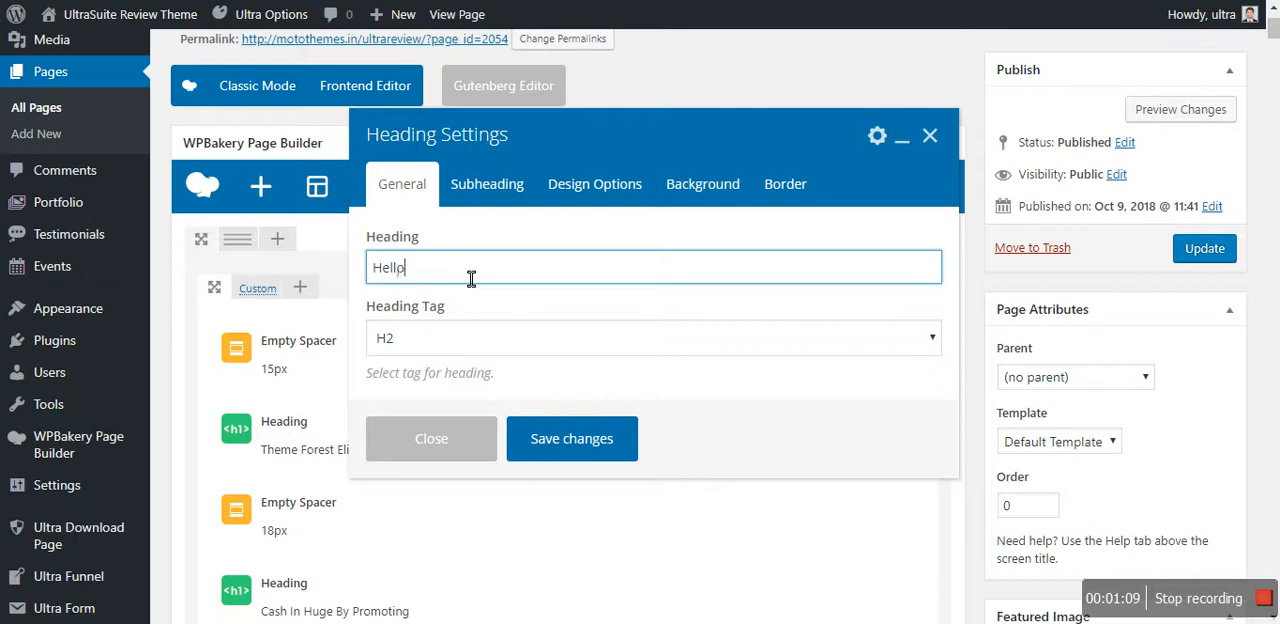
{"action": "type", "text": "All"}
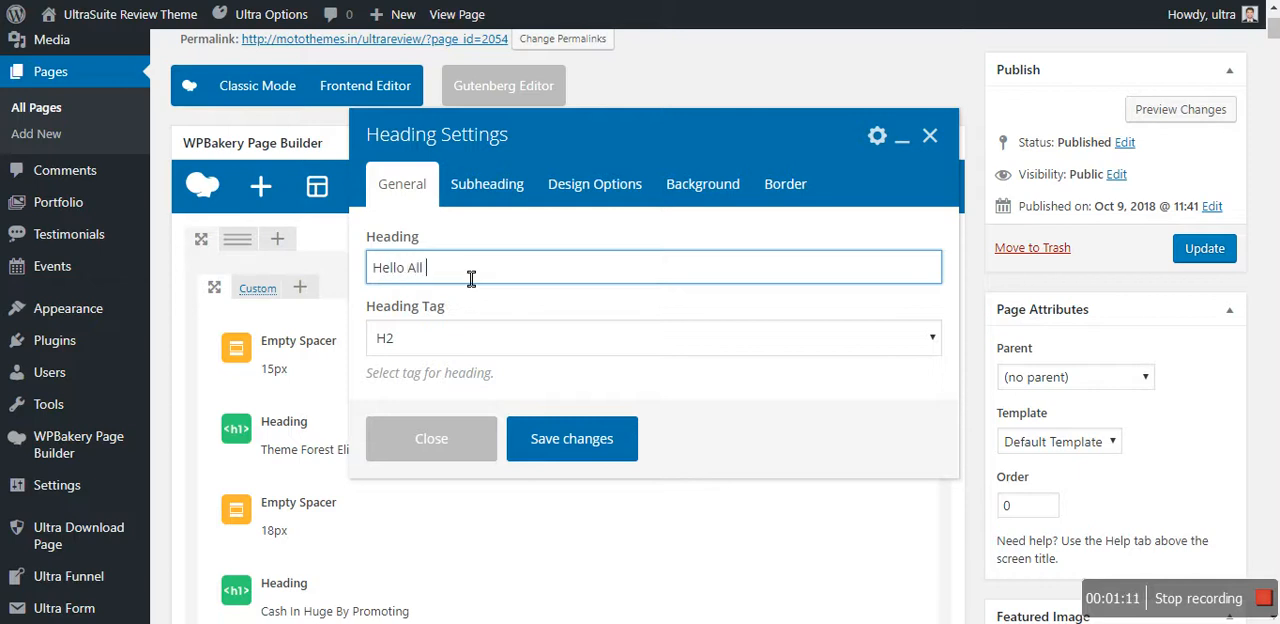
{"action": "left_click", "coordinate": [651, 337]}
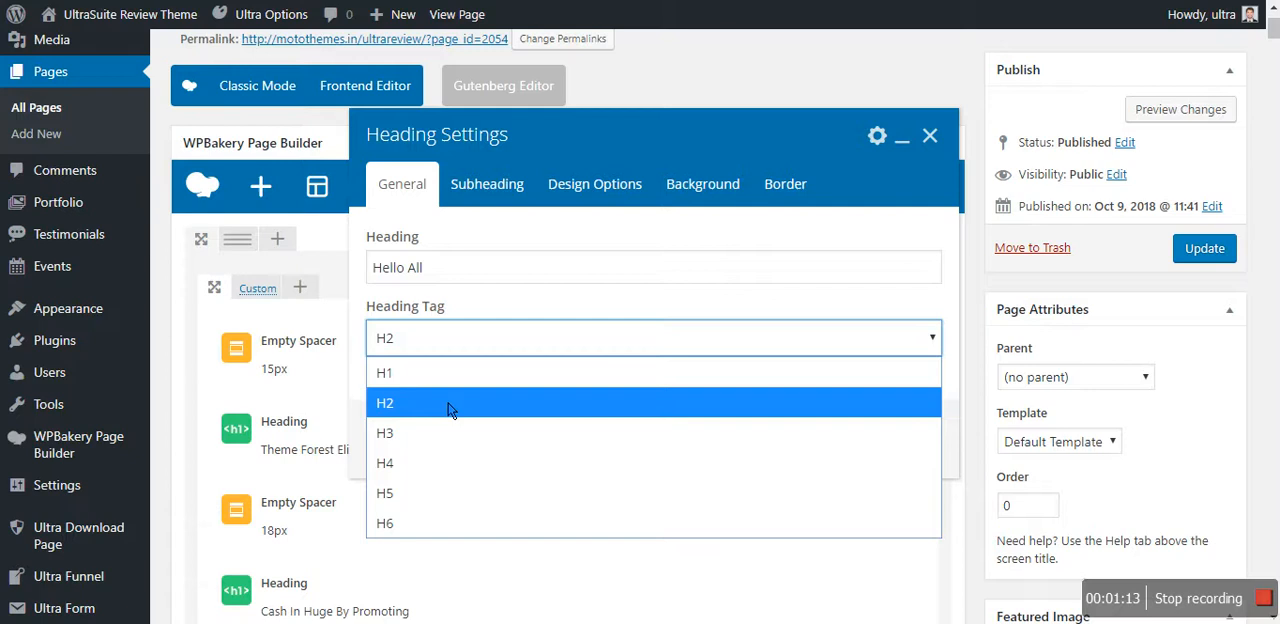
{"action": "left_click", "coordinate": [385, 372]}
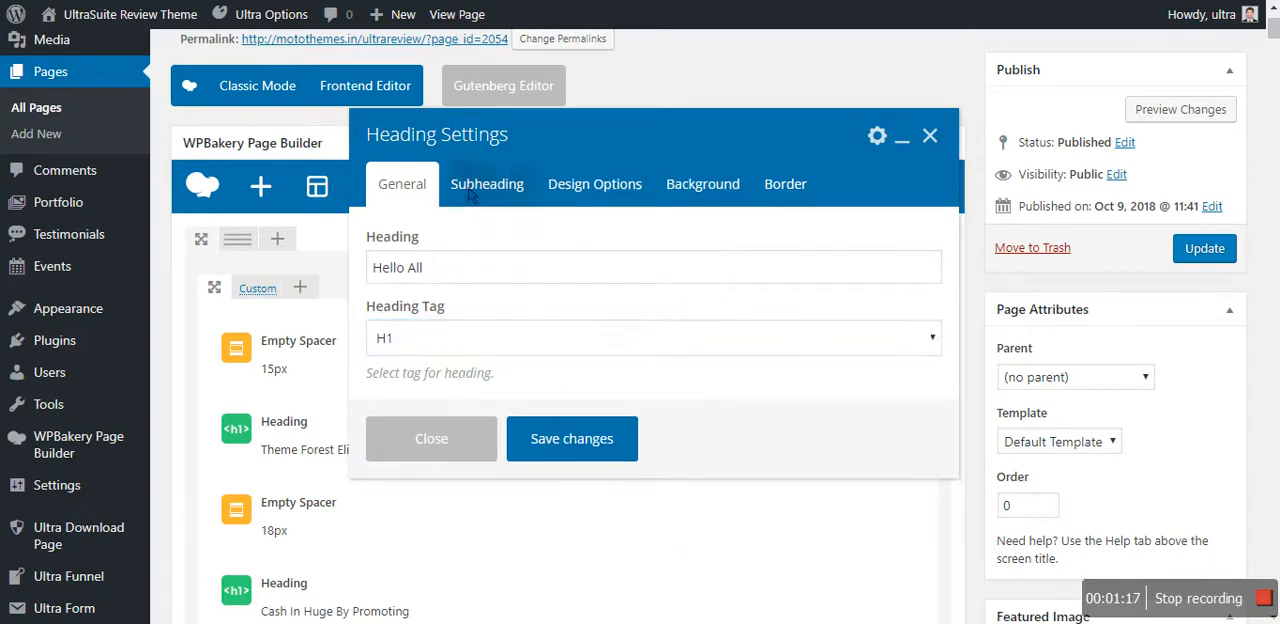
{"action": "left_click", "coordinate": [594, 184]}
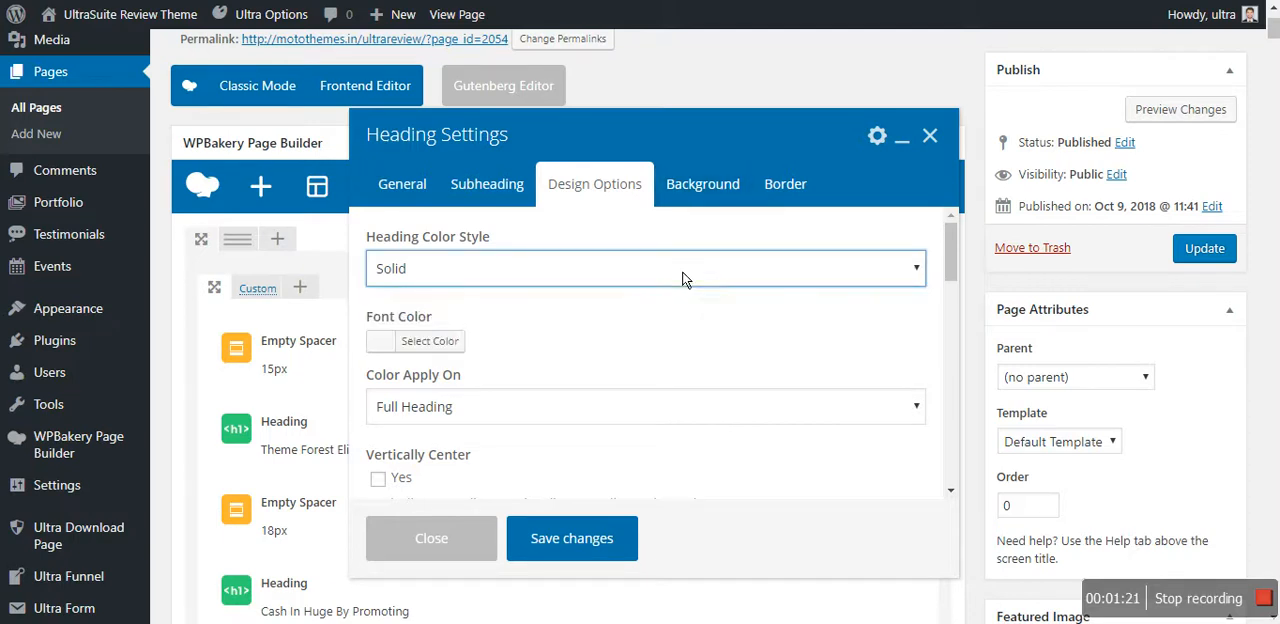
{"action": "left_click", "coordinate": [702, 184]}
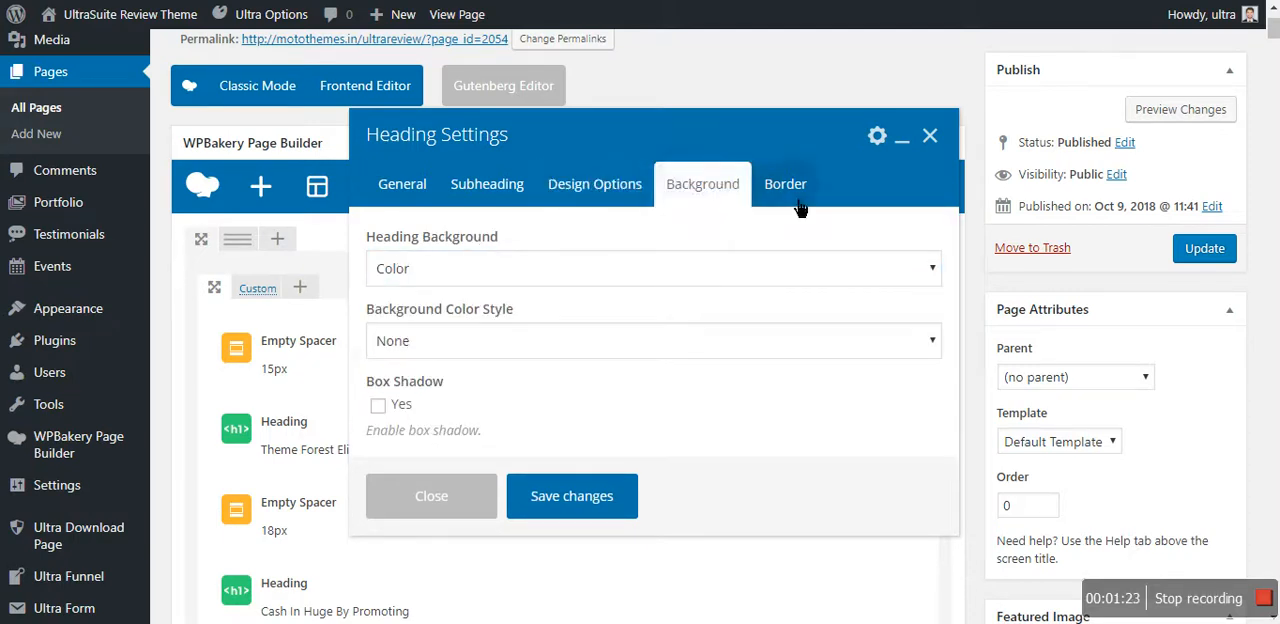
{"action": "left_click", "coordinate": [402, 184]}
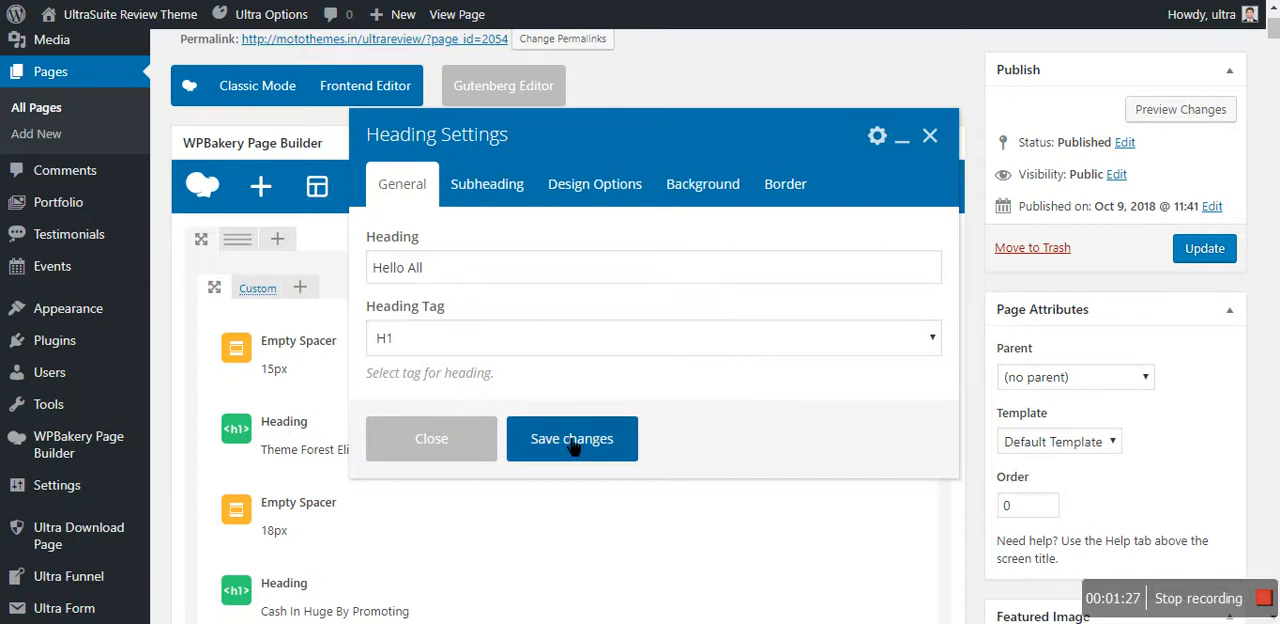
{"action": "left_click", "coordinate": [571, 438]}
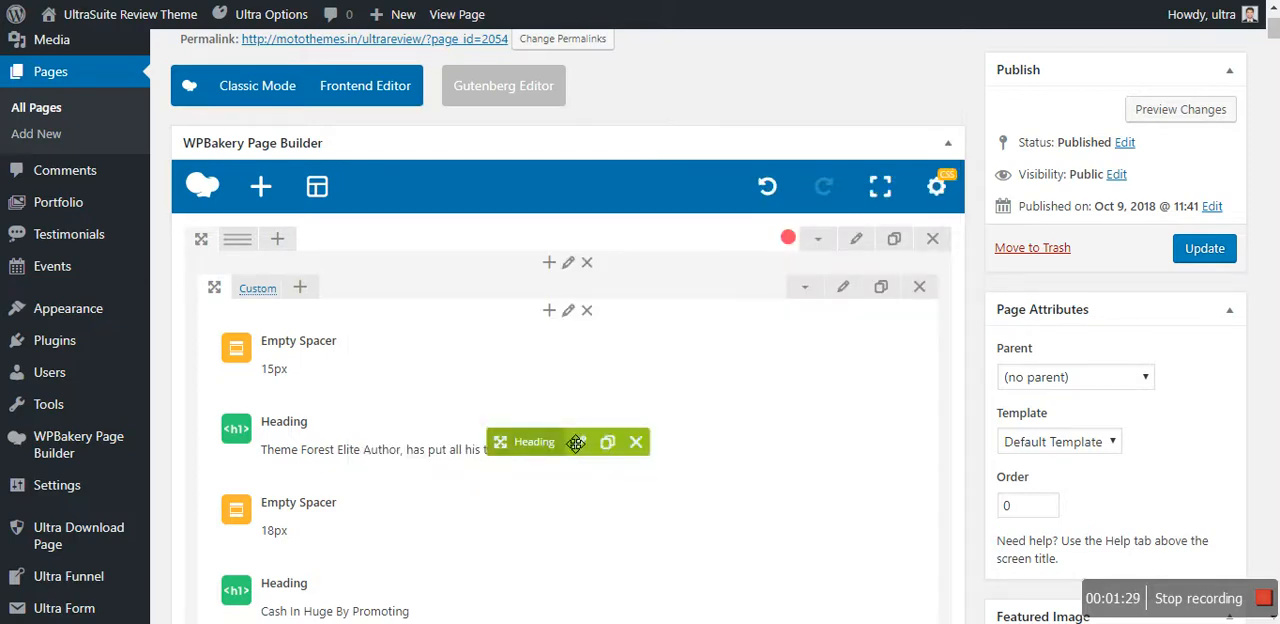
{"action": "mouse_move", "coordinate": [628, 480]}
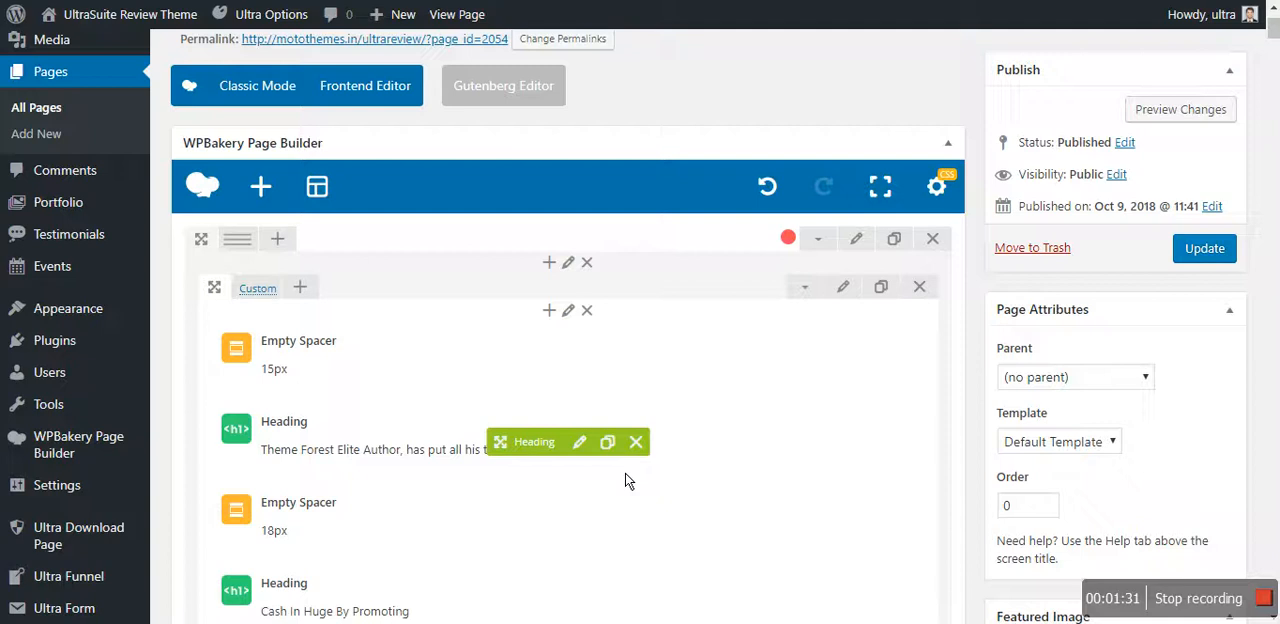
Step: Place the Hello All row above the copyright row and update the page
{"action": "scroll", "scroll_direction": "down", "scroll_amount": 3}
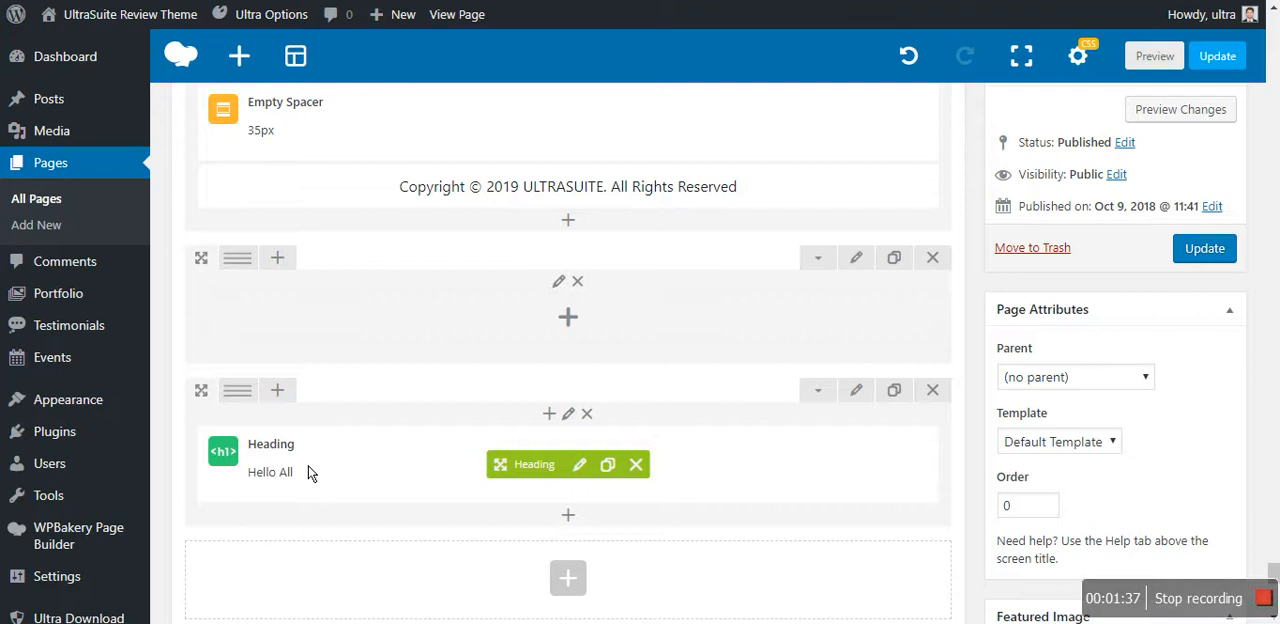
{"action": "scroll", "scroll_direction": "down", "scroll_amount": 3}
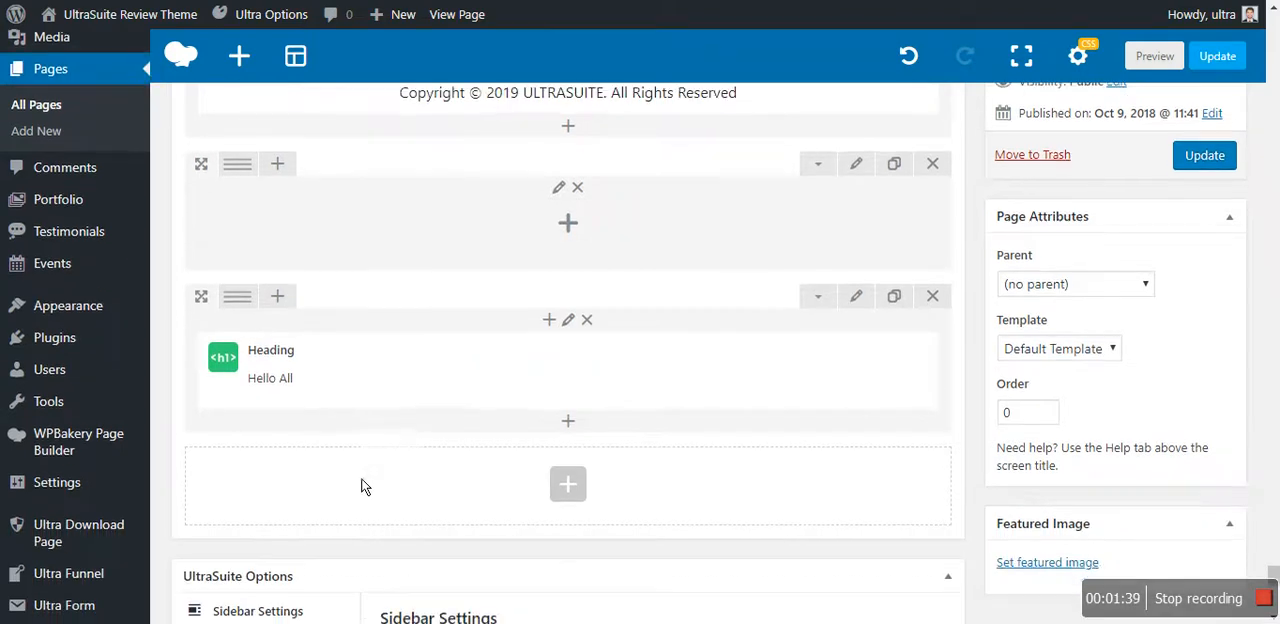
{"action": "mouse_move", "coordinate": [378, 317]}
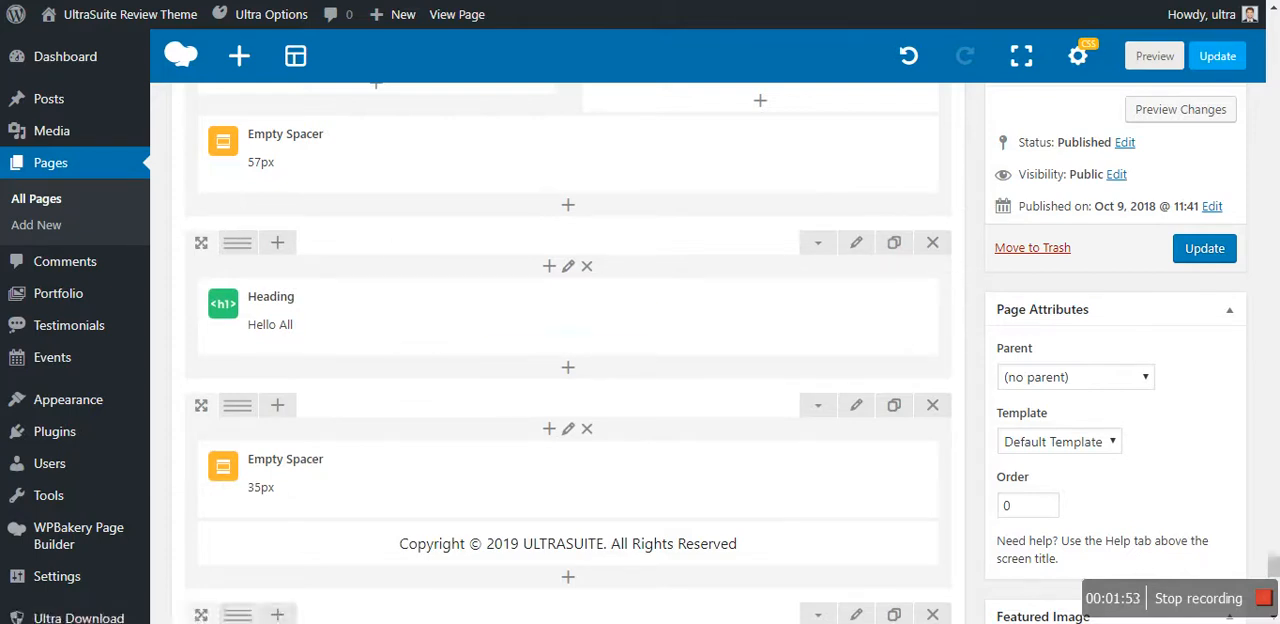
{"action": "left_click", "coordinate": [402, 14]}
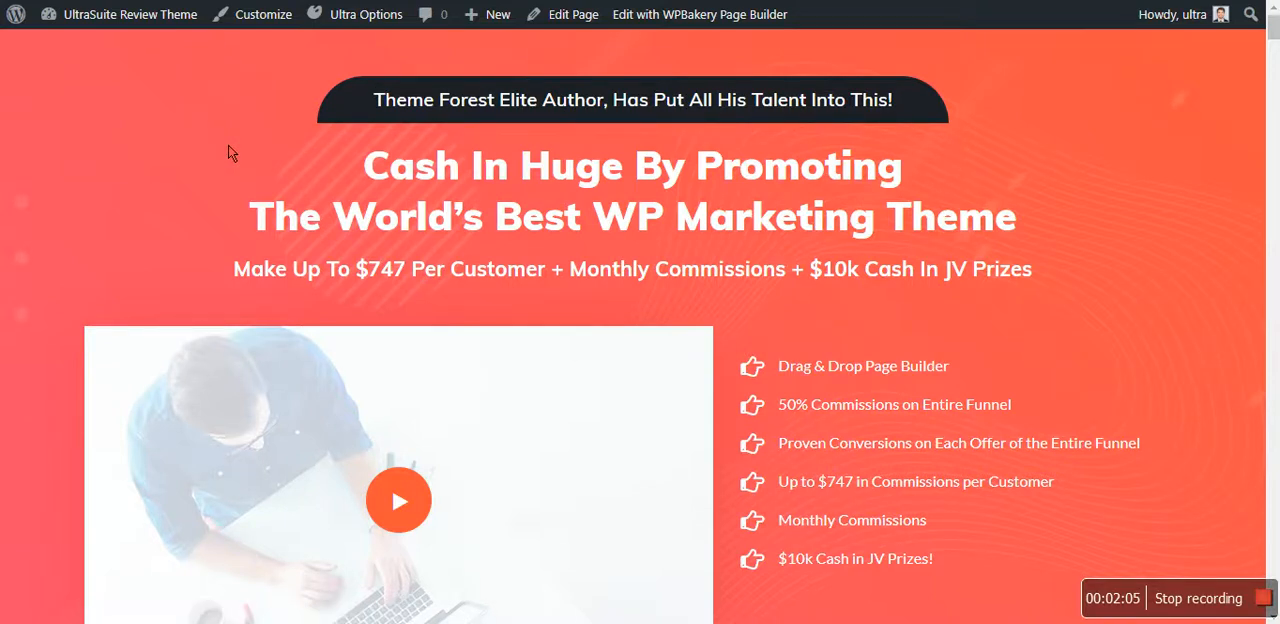
{"action": "mouse_move", "coordinate": [335, 391]}
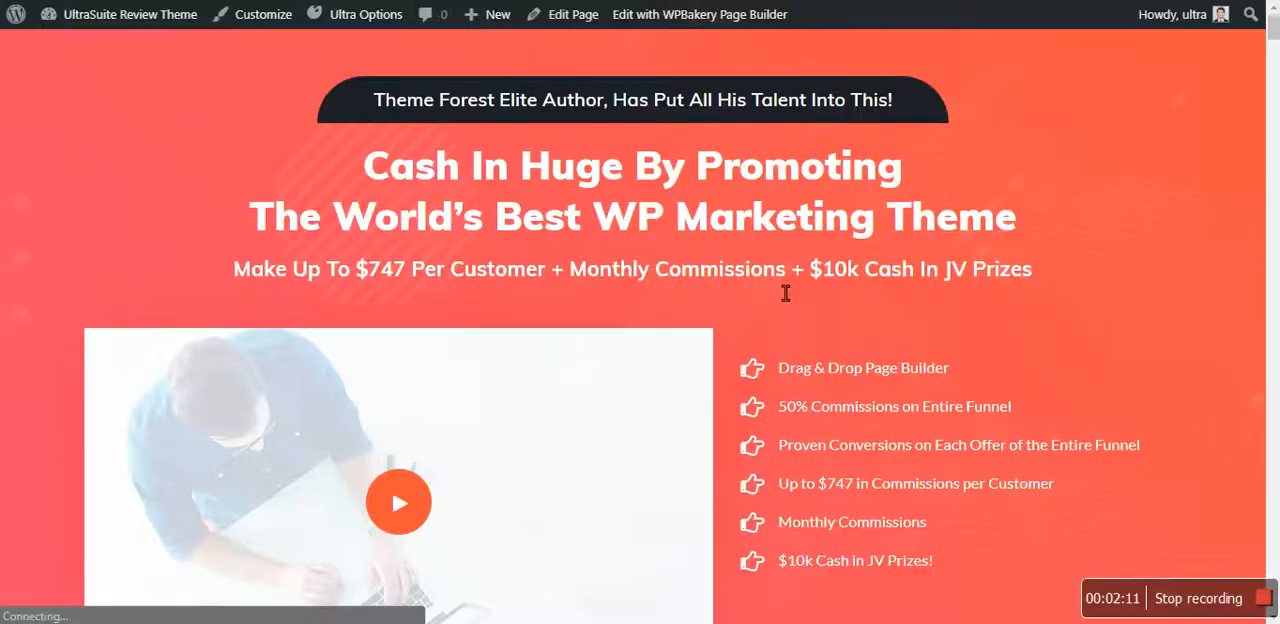
Step: Scroll through the live UltraSuite JV sales page to review it
{"action": "scroll", "scroll_direction": "down", "scroll_amount": 3}
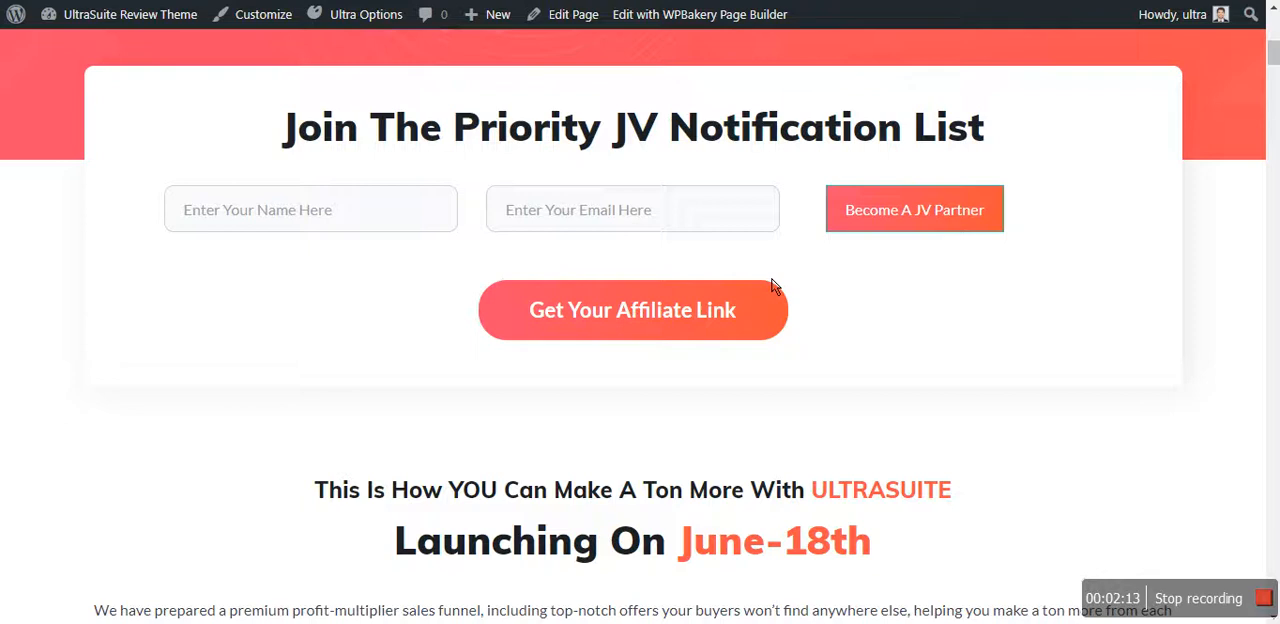
{"action": "scroll", "scroll_direction": "down", "scroll_amount": 3}
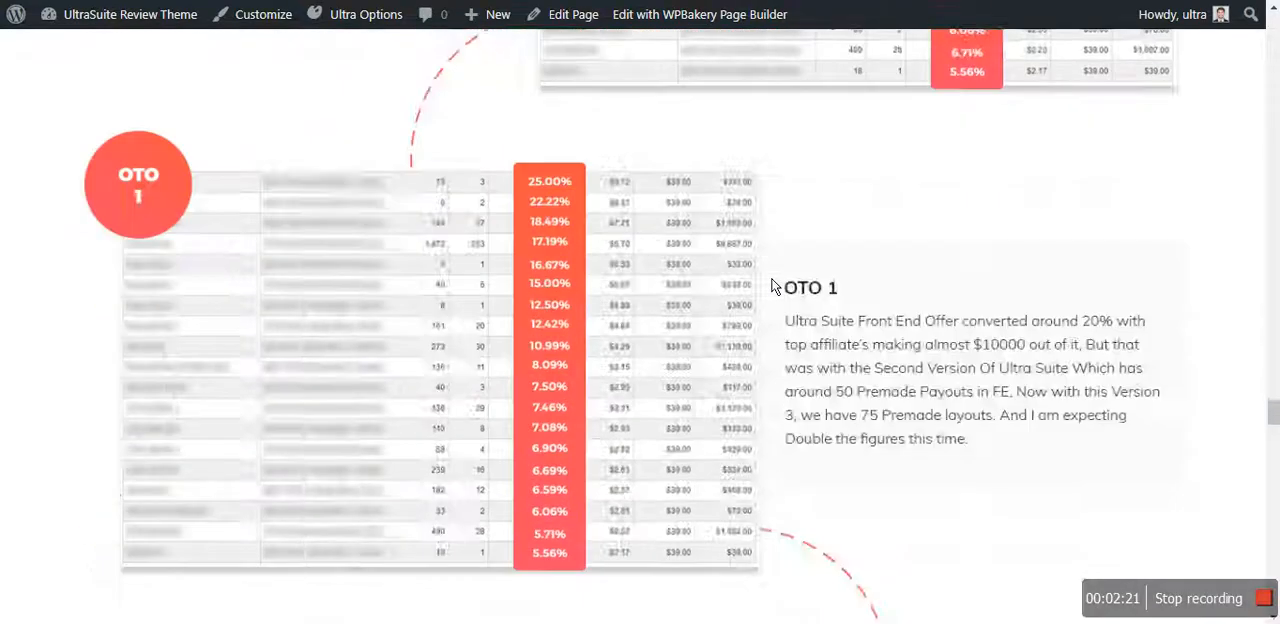
{"action": "scroll", "scroll_direction": "down", "scroll_amount": 3}
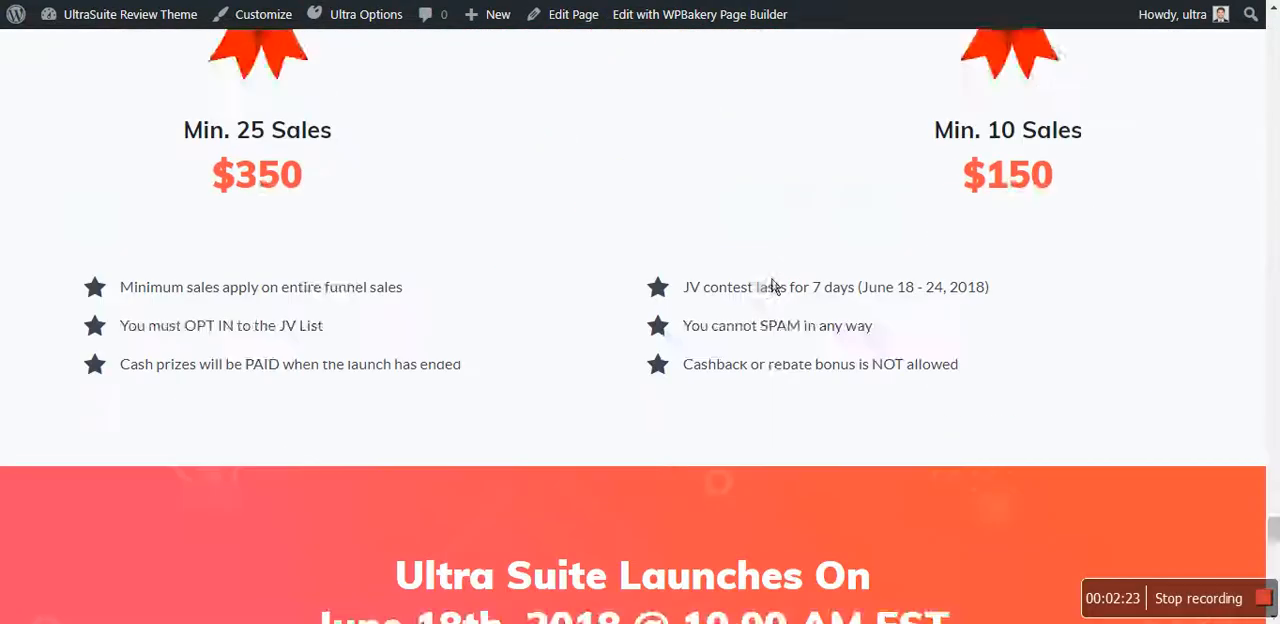
{"action": "scroll", "scroll_direction": "down", "scroll_amount": 3}
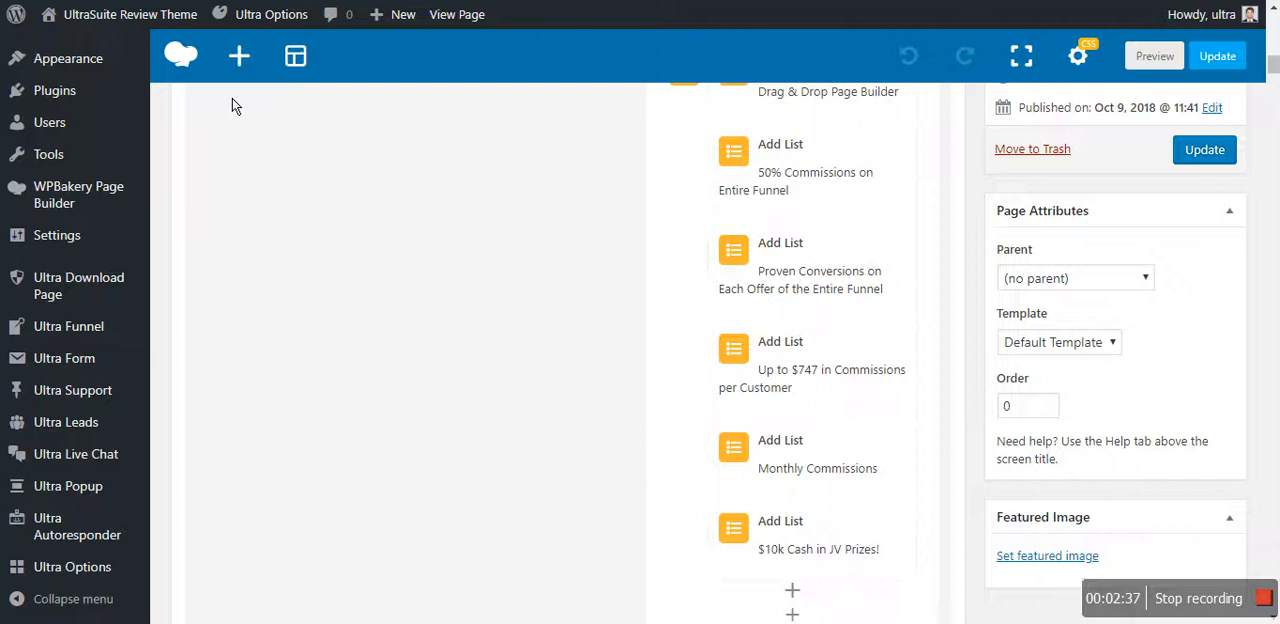
Step: Add an UltraSuite Image element from the Add Element list
{"action": "left_click", "coordinate": [238, 56]}
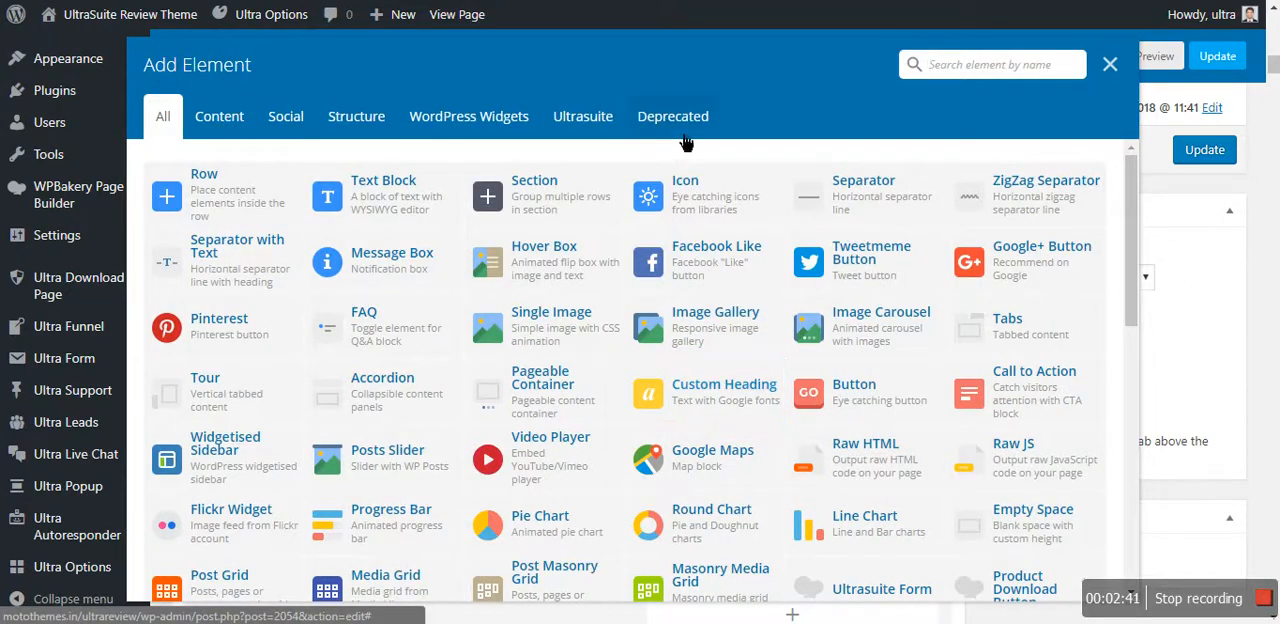
{"action": "left_click", "coordinate": [583, 116]}
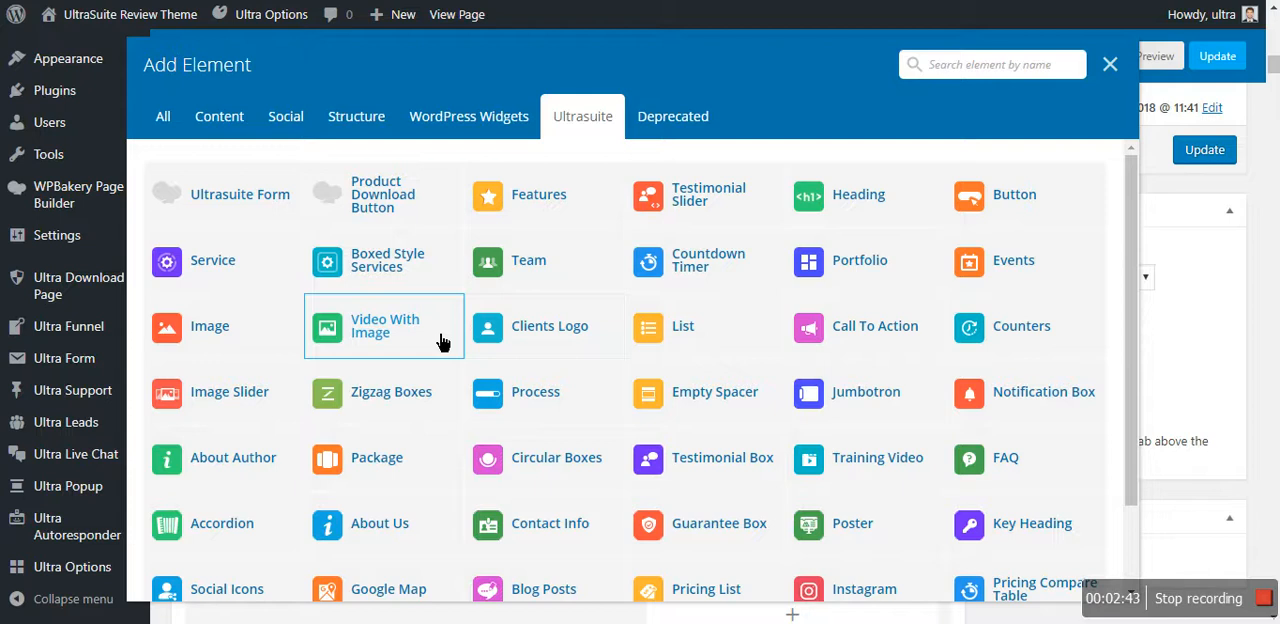
{"action": "mouse_move", "coordinate": [245, 330]}
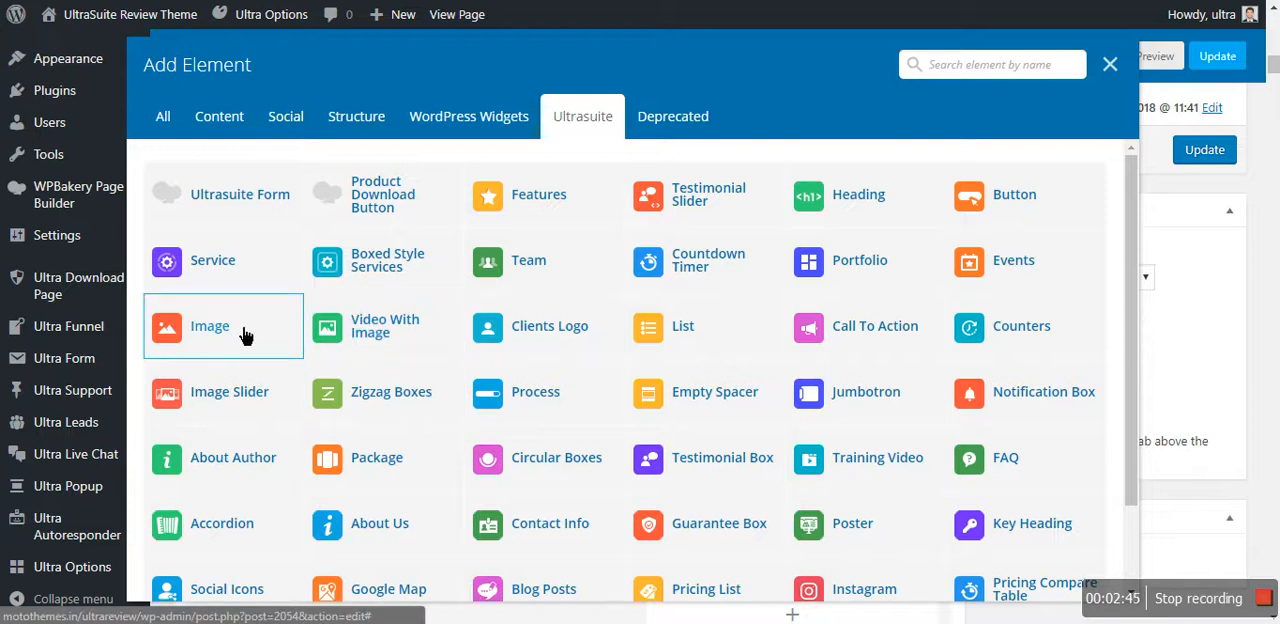
{"action": "mouse_move", "coordinate": [705, 326]}
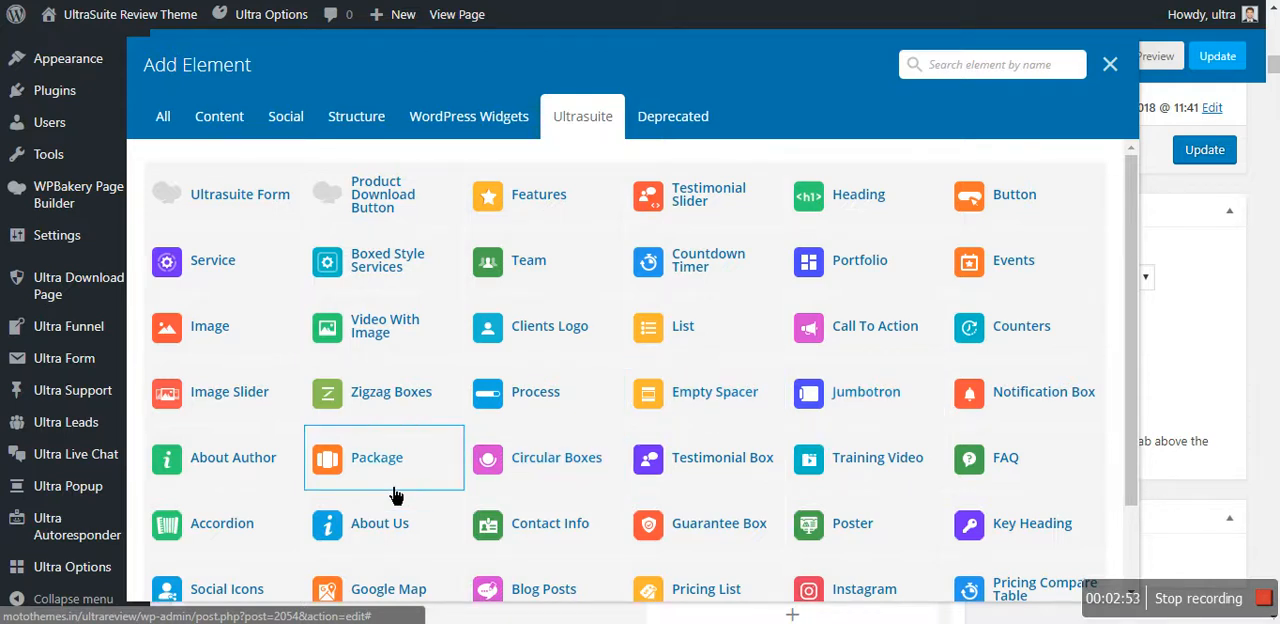
{"action": "scroll", "scroll_direction": "down", "scroll_amount": 3}
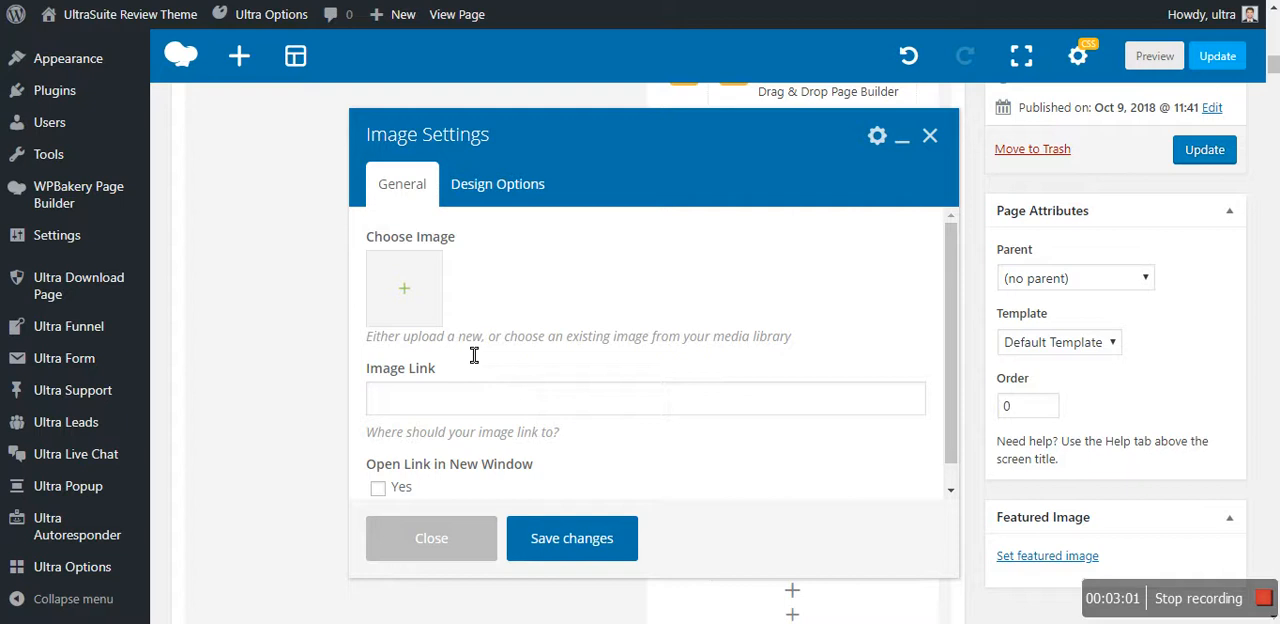
Step: Choose the Method Ebook picture from the Media Library for the Image element
{"action": "left_click", "coordinate": [404, 288]}
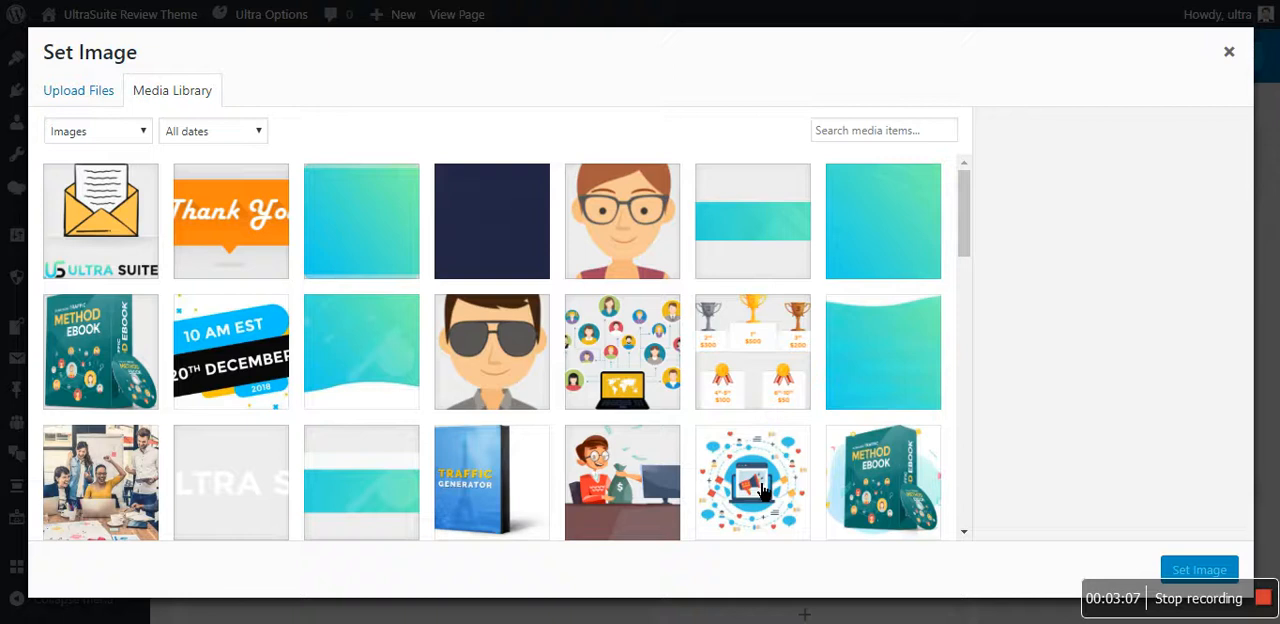
{"action": "left_click", "coordinate": [882, 482]}
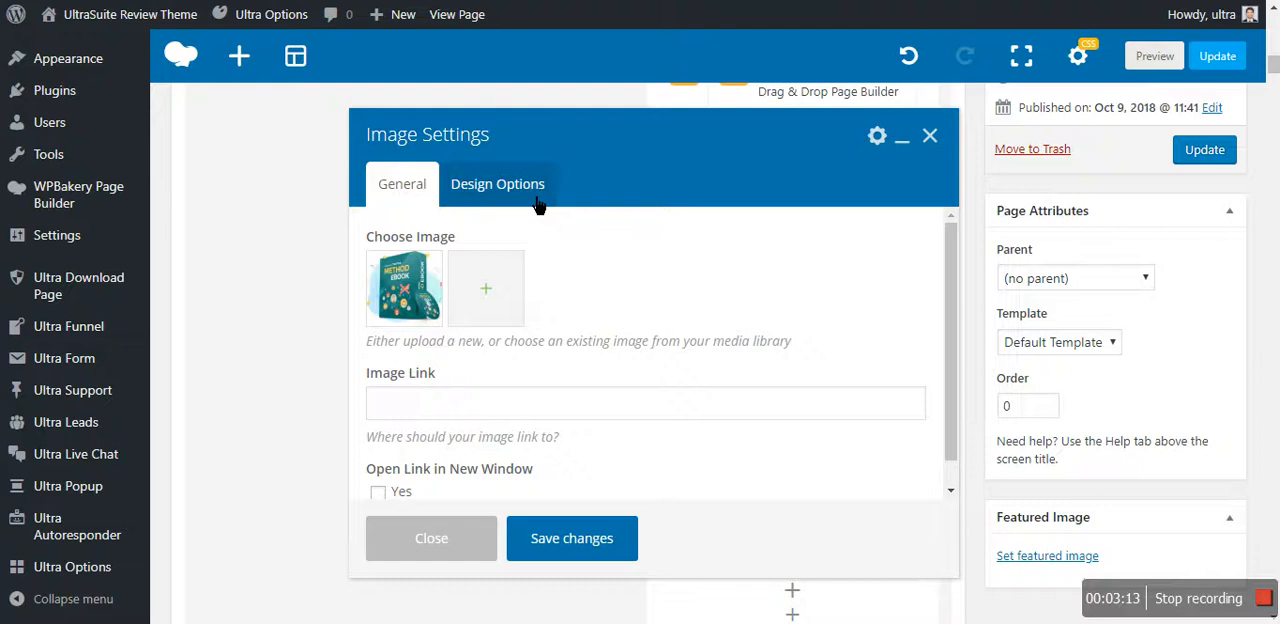
Step: Switch Overlay to On in the image's Design Options and save the settings
{"action": "left_click", "coordinate": [497, 183]}
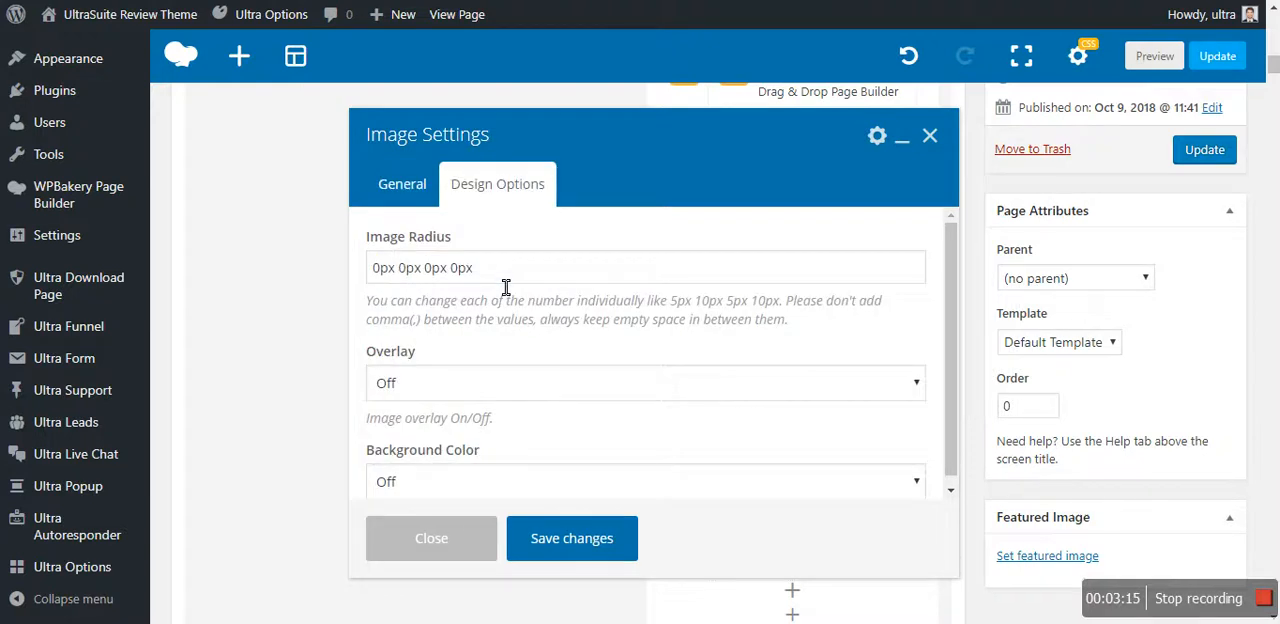
{"action": "left_click", "coordinate": [645, 382]}
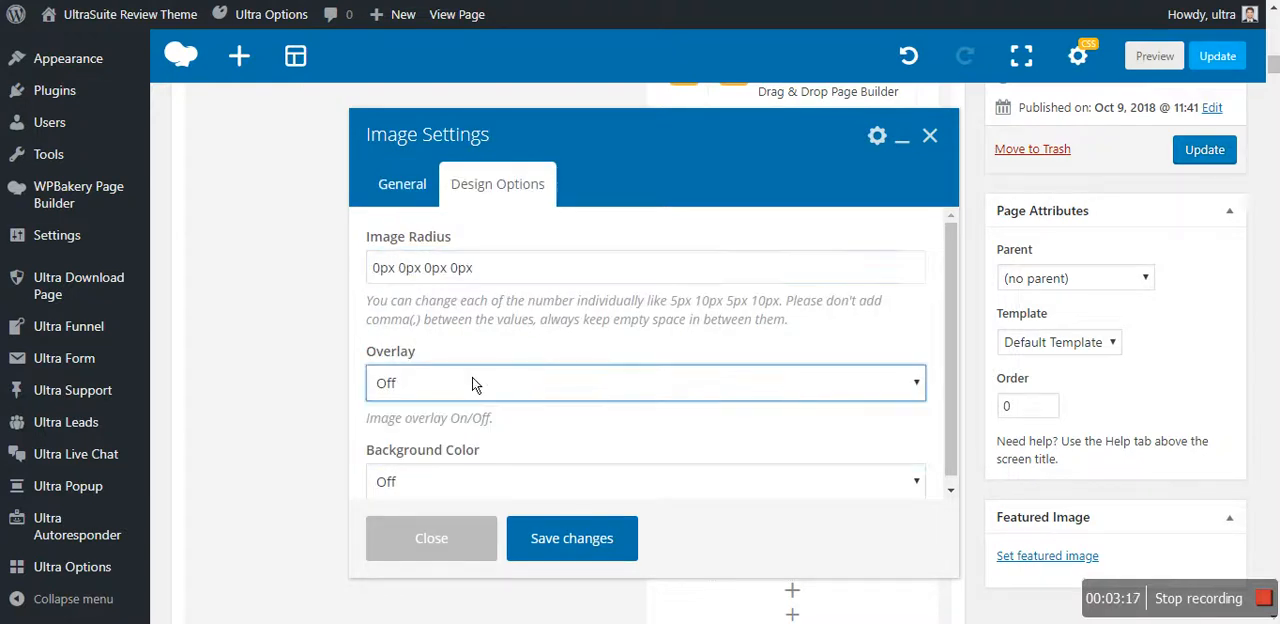
{"action": "left_click", "coordinate": [645, 382]}
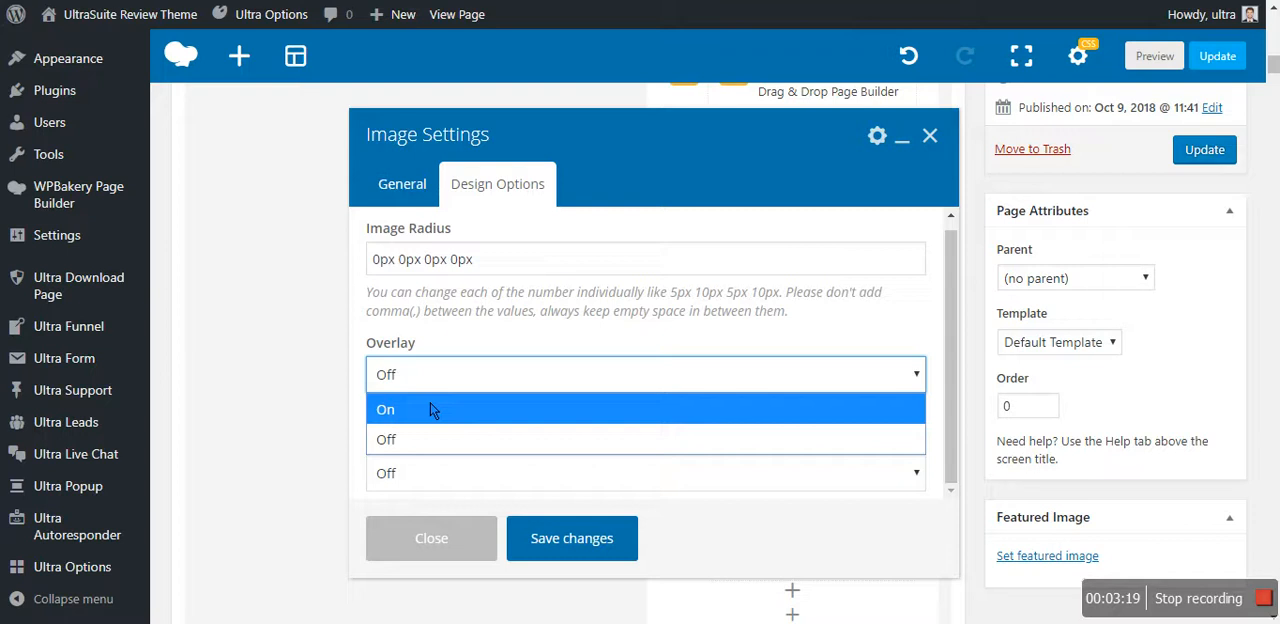
{"action": "left_click", "coordinate": [401, 183]}
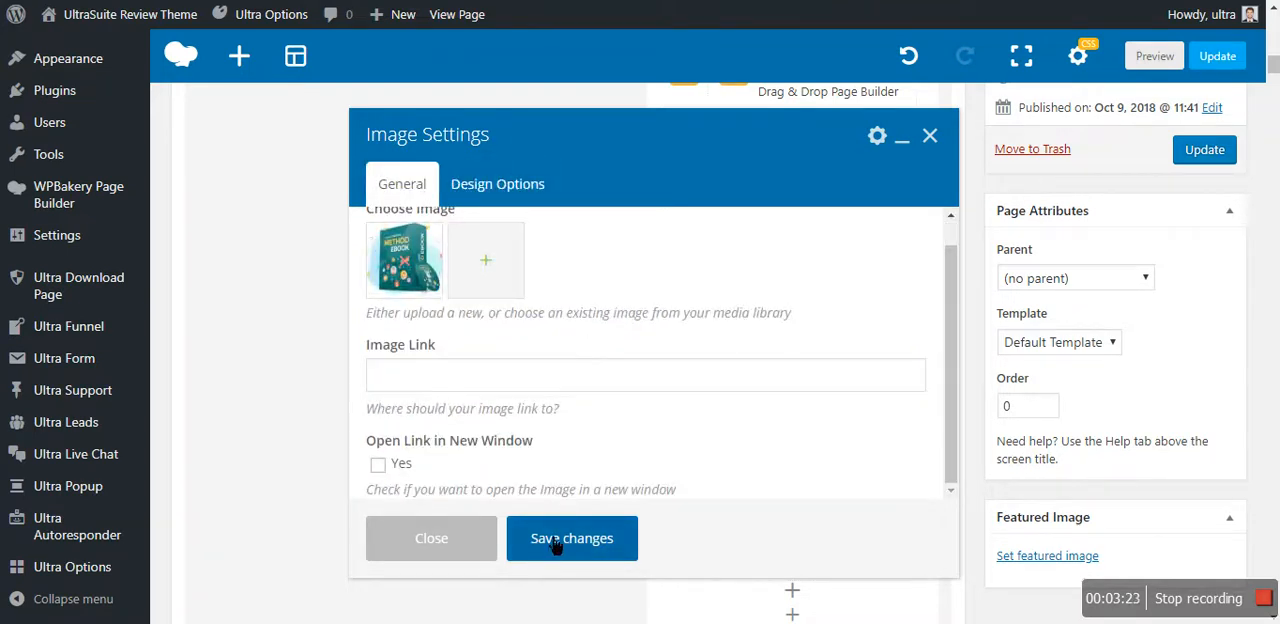
{"action": "left_click", "coordinate": [571, 538]}
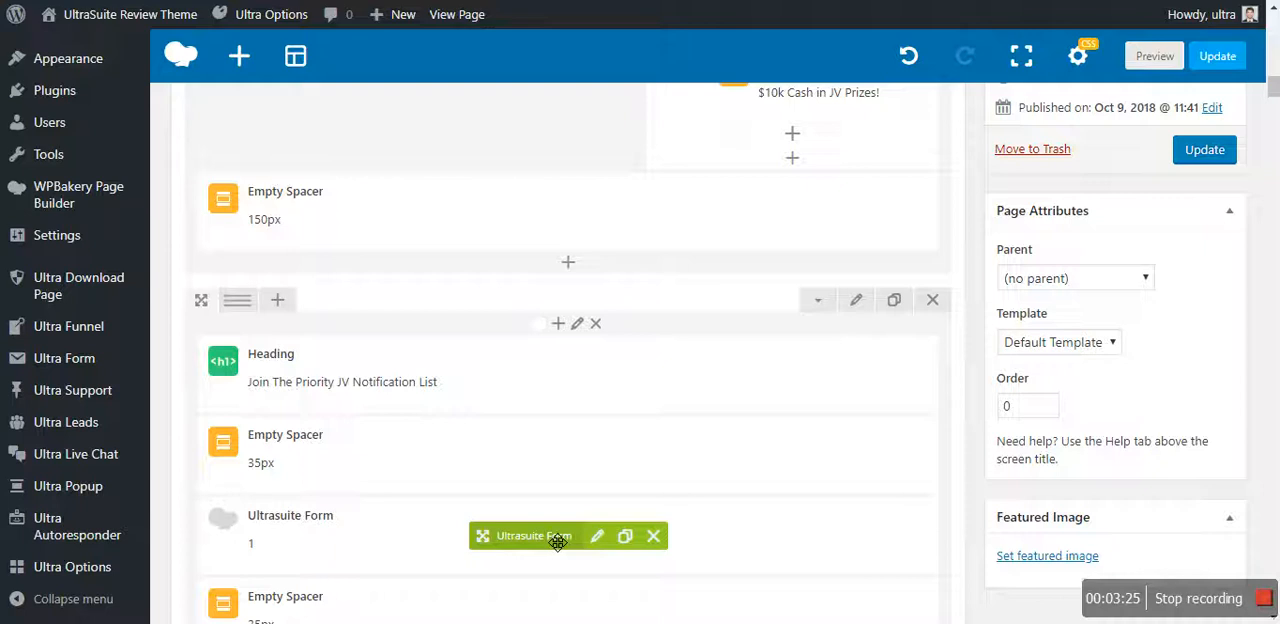
Step: Check the Hello All heading and Image rows at the bottom, then update the page
{"action": "scroll", "scroll_direction": "down", "scroll_amount": 3}
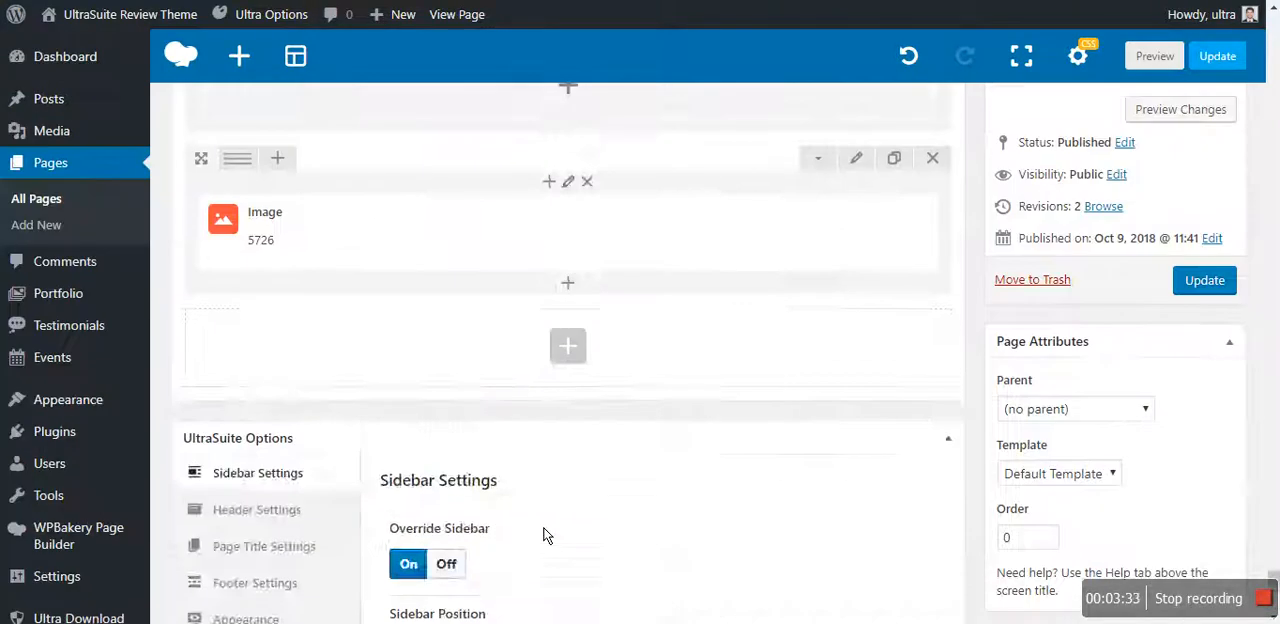
{"action": "scroll", "scroll_direction": "down", "scroll_amount": 3}
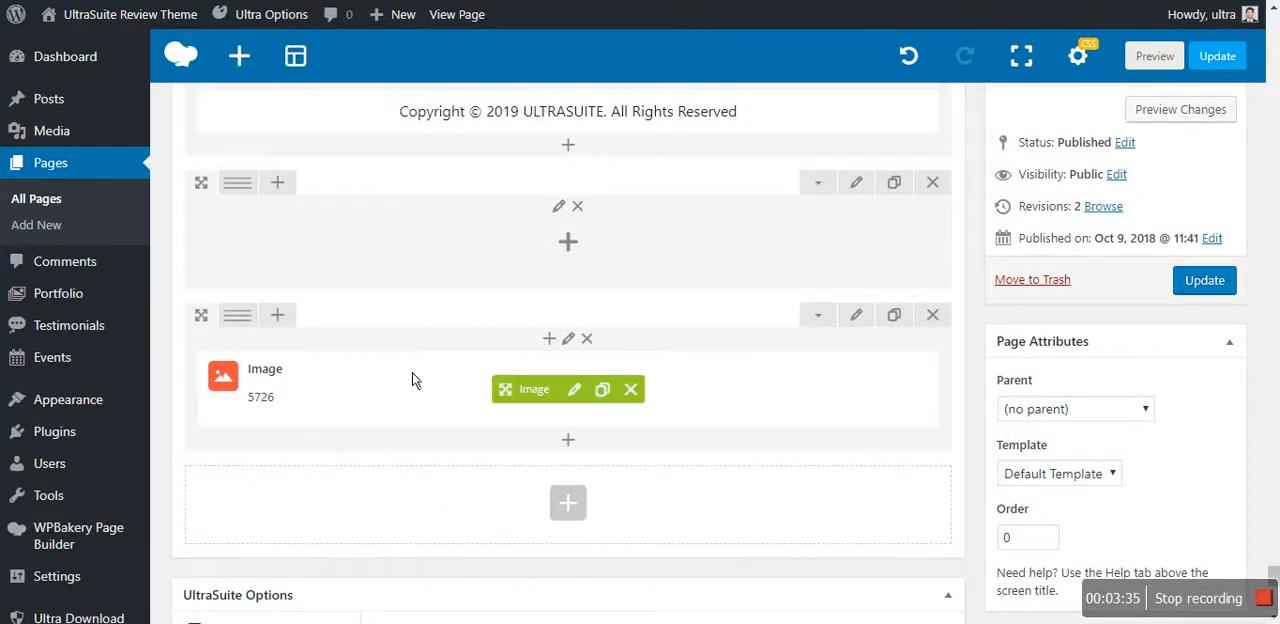
{"action": "mouse_move", "coordinate": [202, 305]}
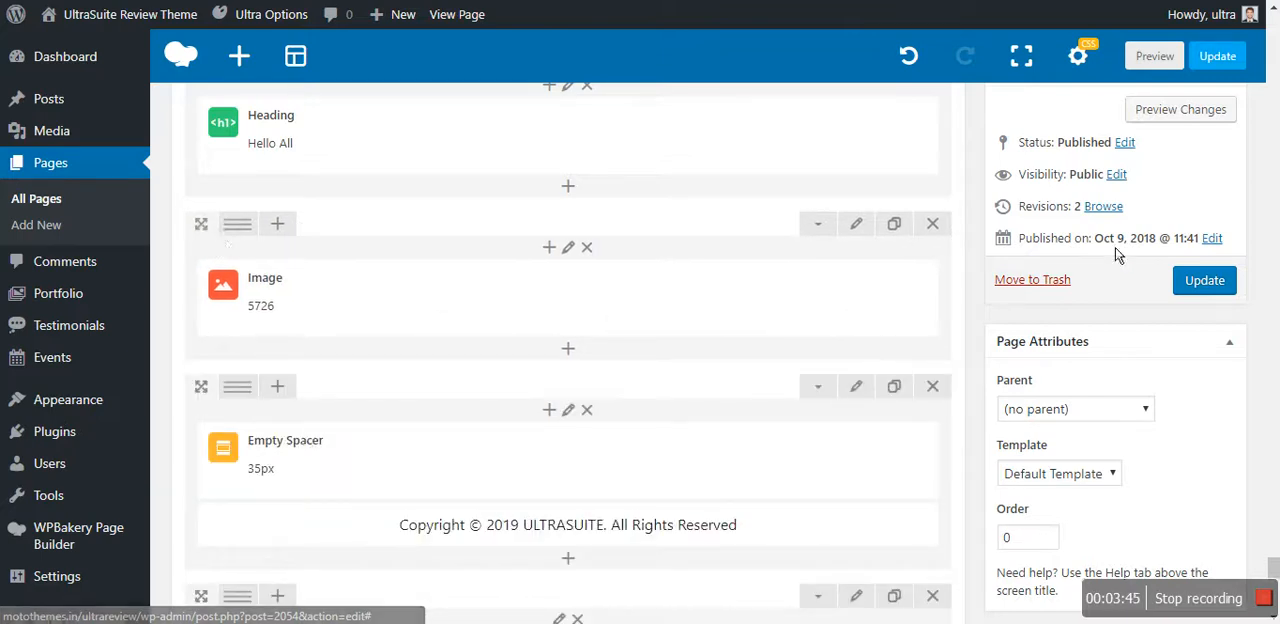
{"action": "left_click", "coordinate": [1204, 280]}
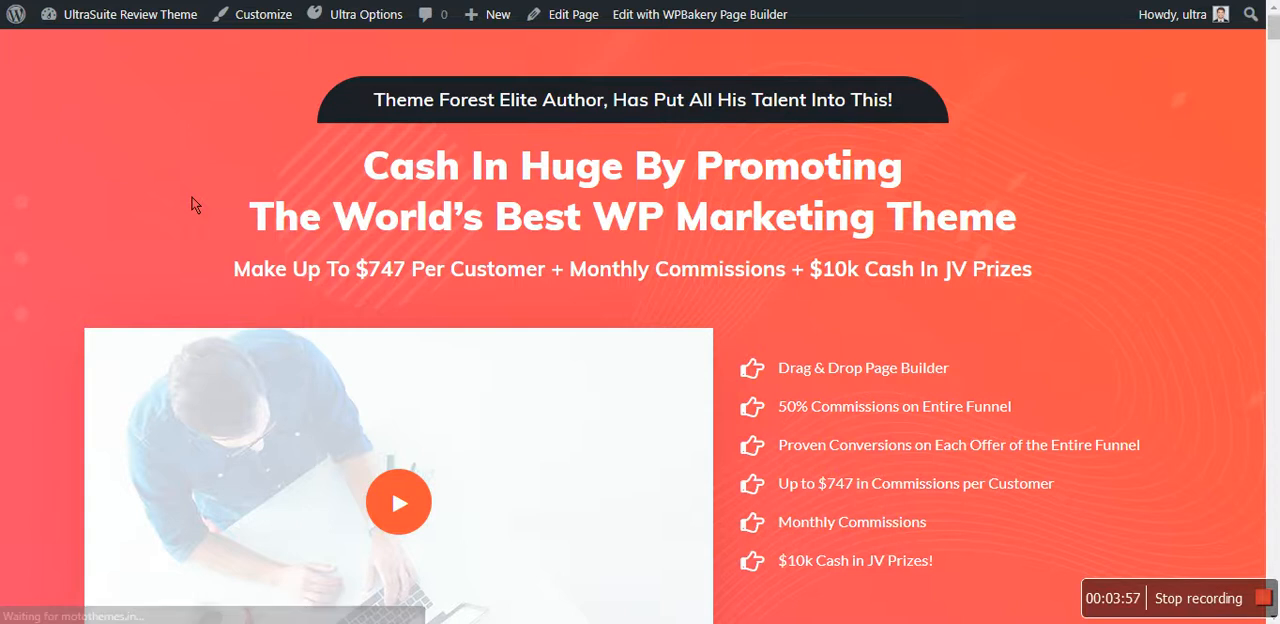
{"action": "mouse_move", "coordinate": [444, 252]}
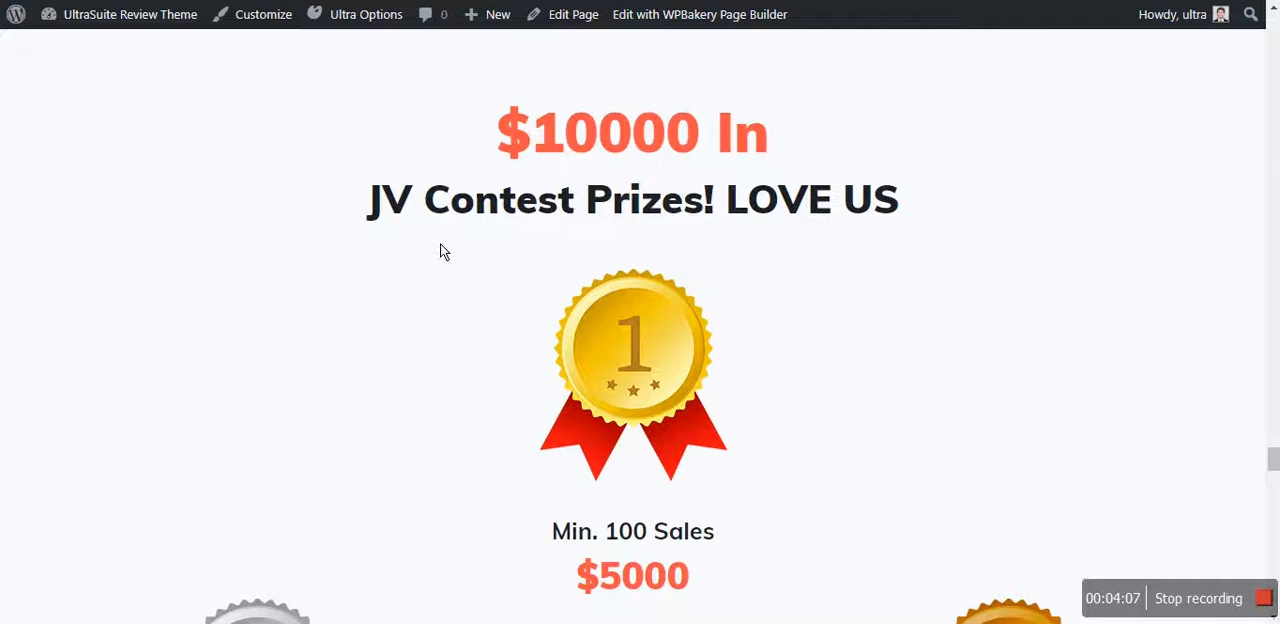
Step: Scroll the live page to view 'Hello All' above the overlaid Method Ebook image
{"action": "scroll", "scroll_direction": "down", "scroll_amount": 3}
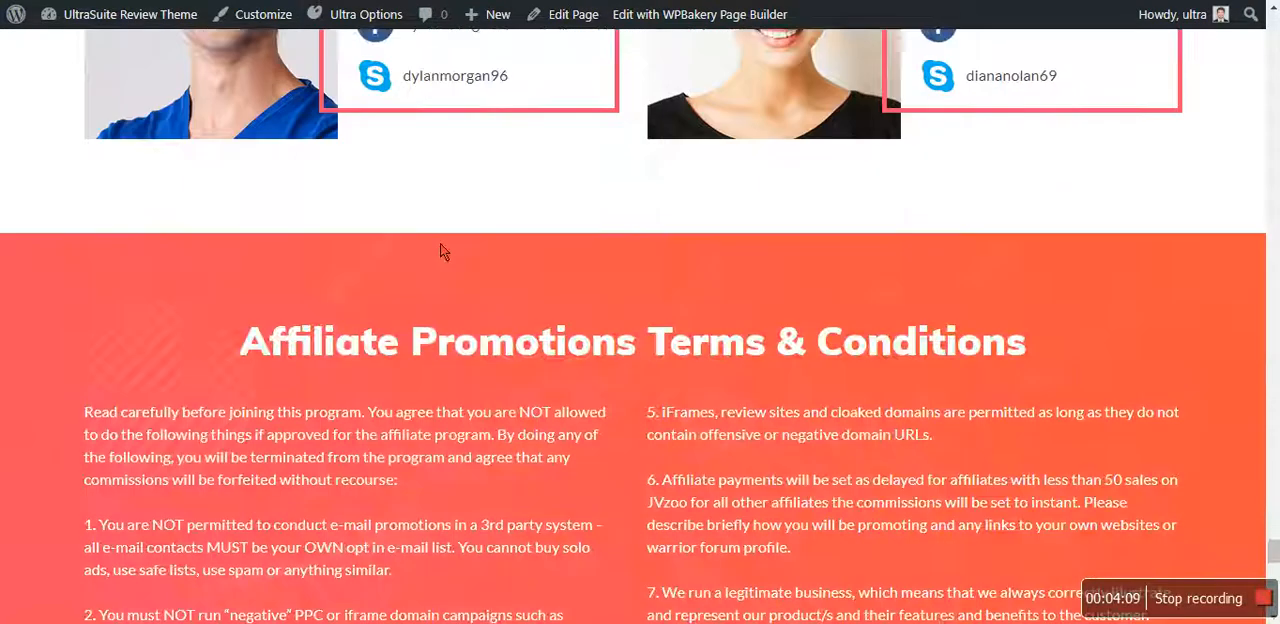
{"action": "scroll", "scroll_direction": "down", "scroll_amount": 3}
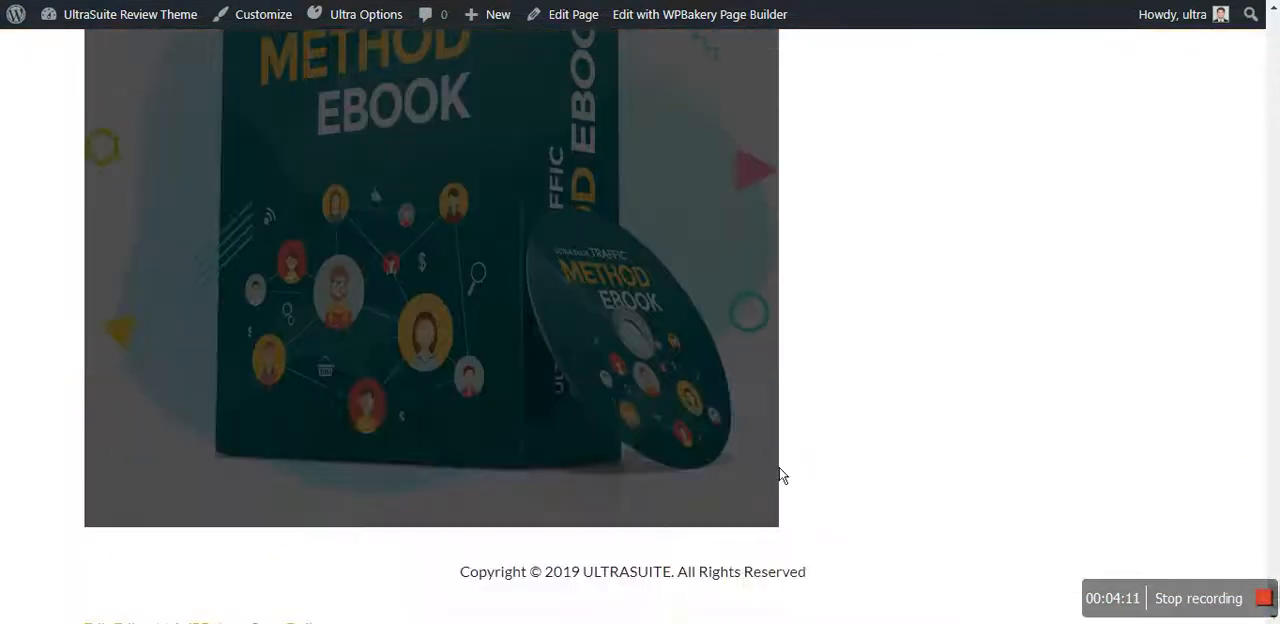
{"action": "scroll", "scroll_direction": "up", "scroll_amount": 3}
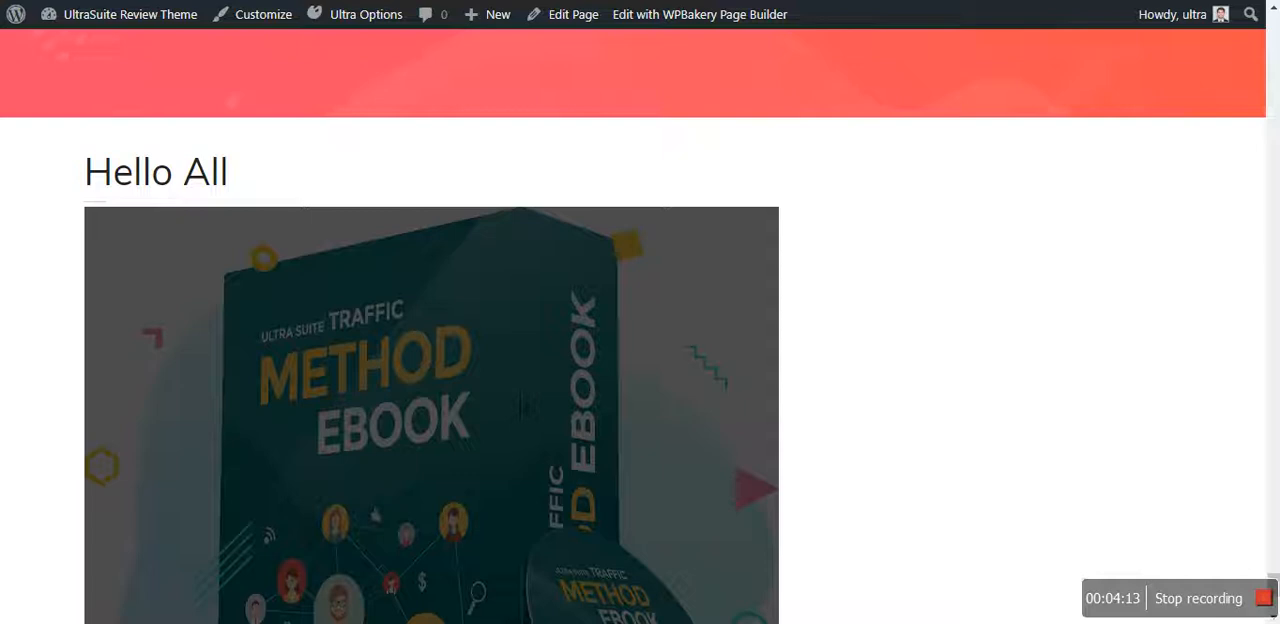
{"action": "scroll", "scroll_direction": "down", "scroll_amount": 3}
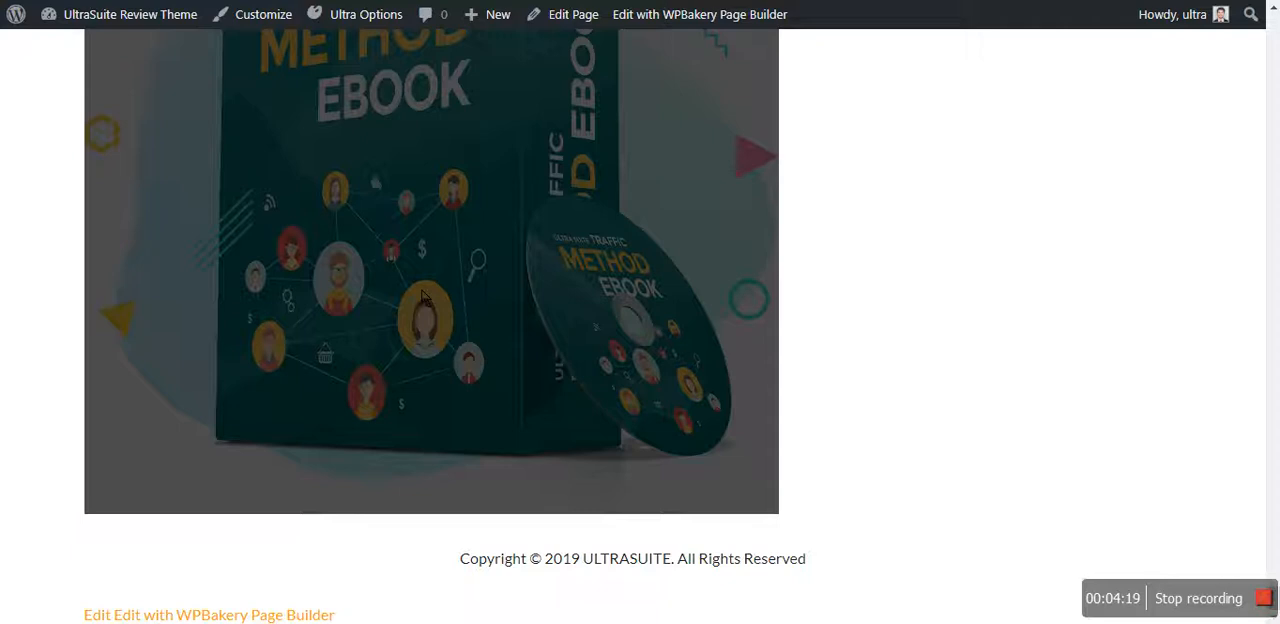
{"action": "scroll", "scroll_direction": "up", "scroll_amount": 3}
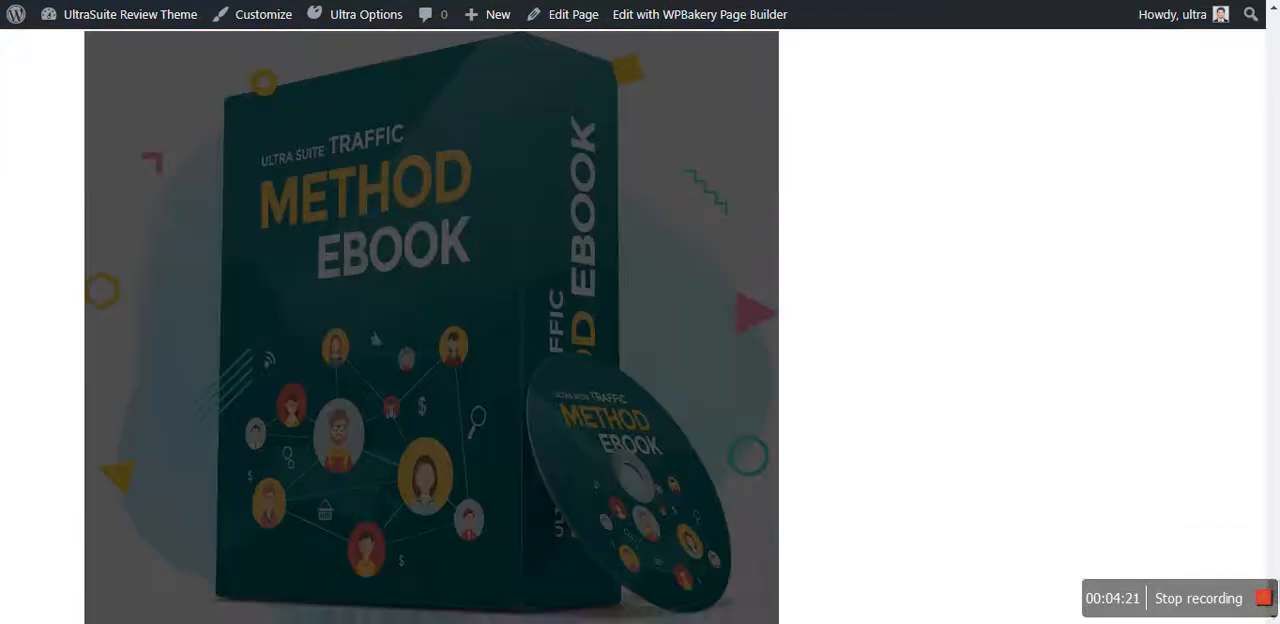